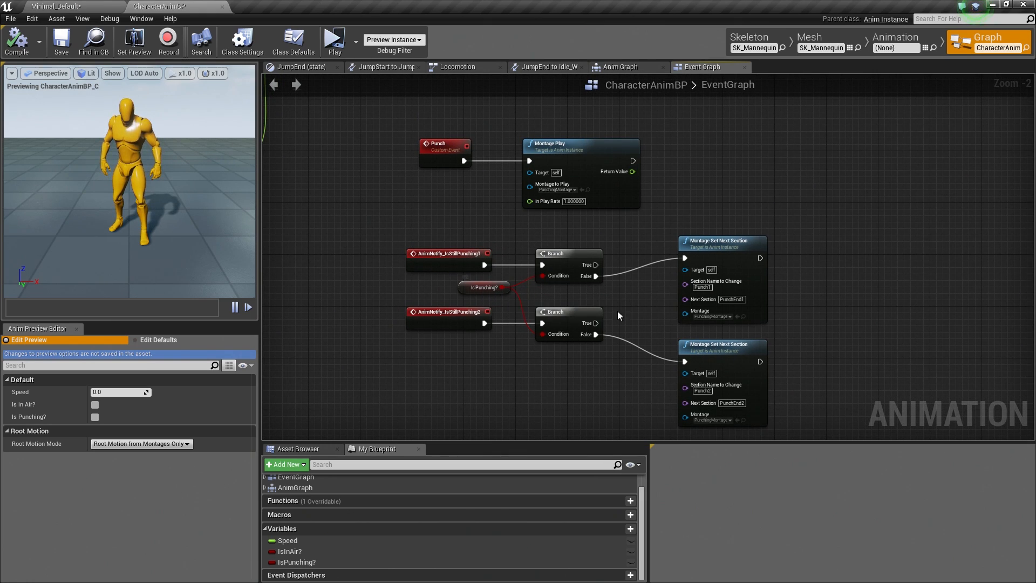
{"action": "mouse_move", "coordinate": [701, 287]}
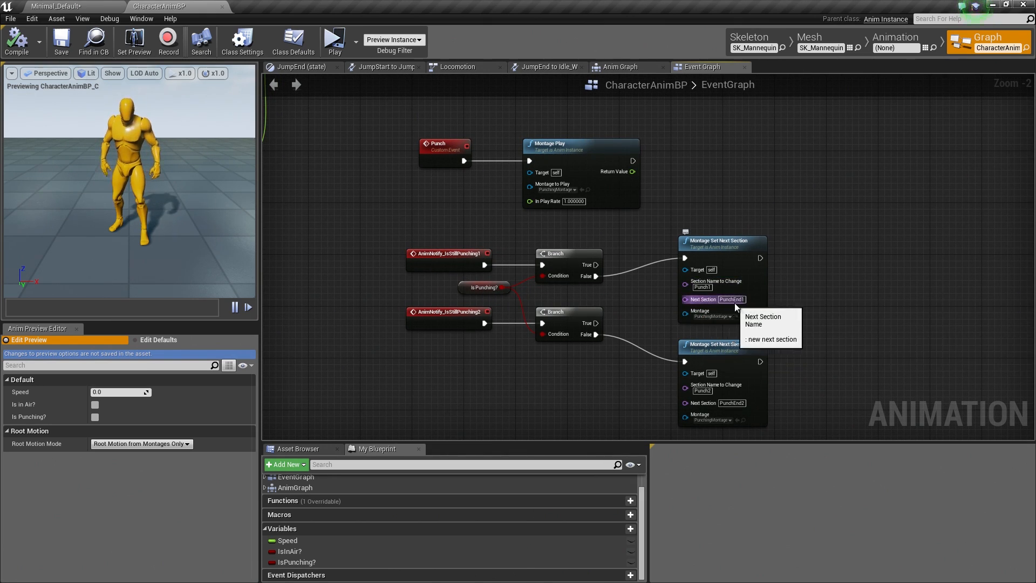
{"action": "mouse_move", "coordinate": [795, 304]}
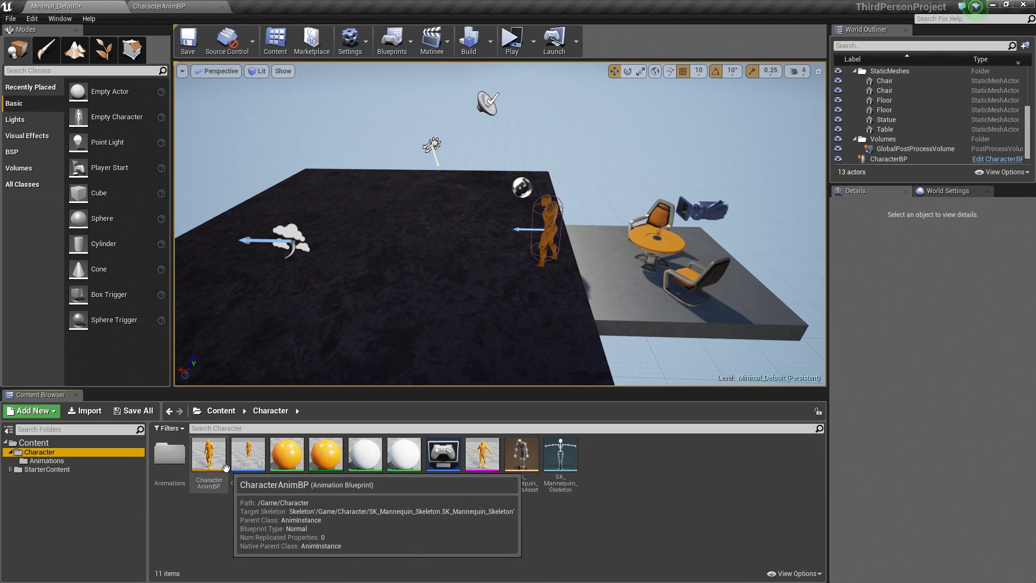
Open CharacterAnimBP, view its Anim Graph, peek inside the Locomotion state machine and come back.
{"action": "double_click", "coordinate": [209, 454]}
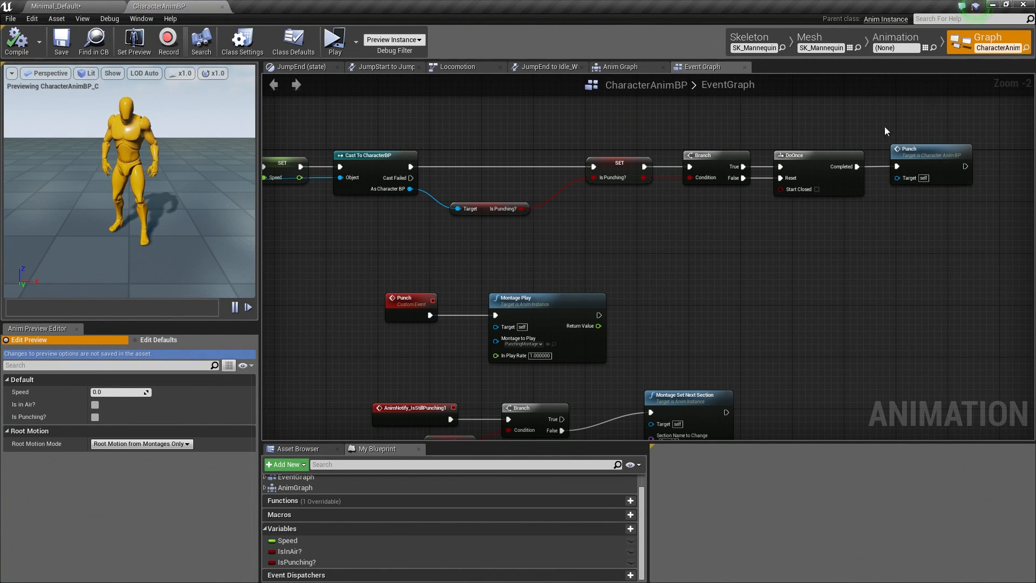
{"action": "mouse_move", "coordinate": [621, 70]}
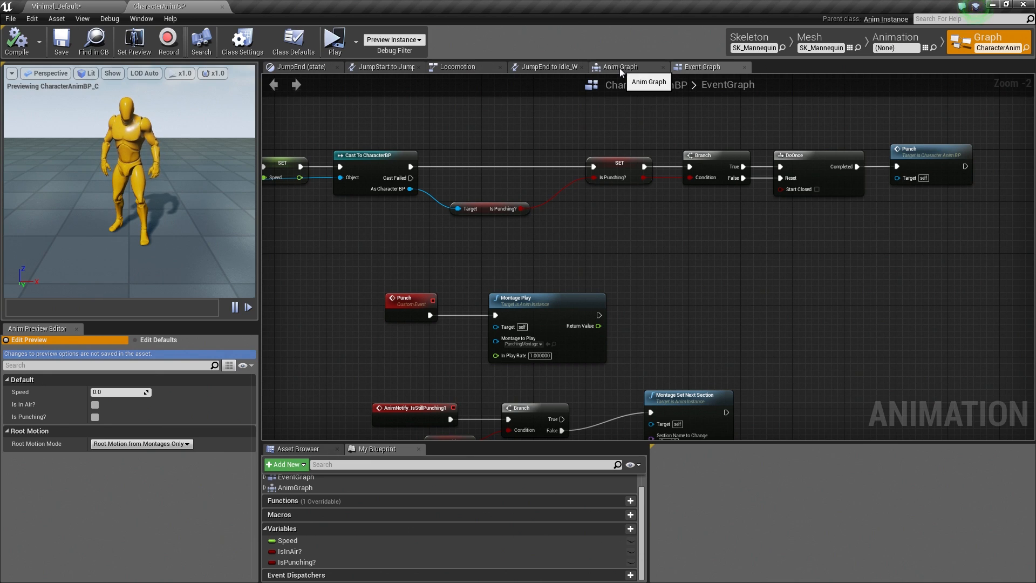
{"action": "left_click", "coordinate": [621, 67]}
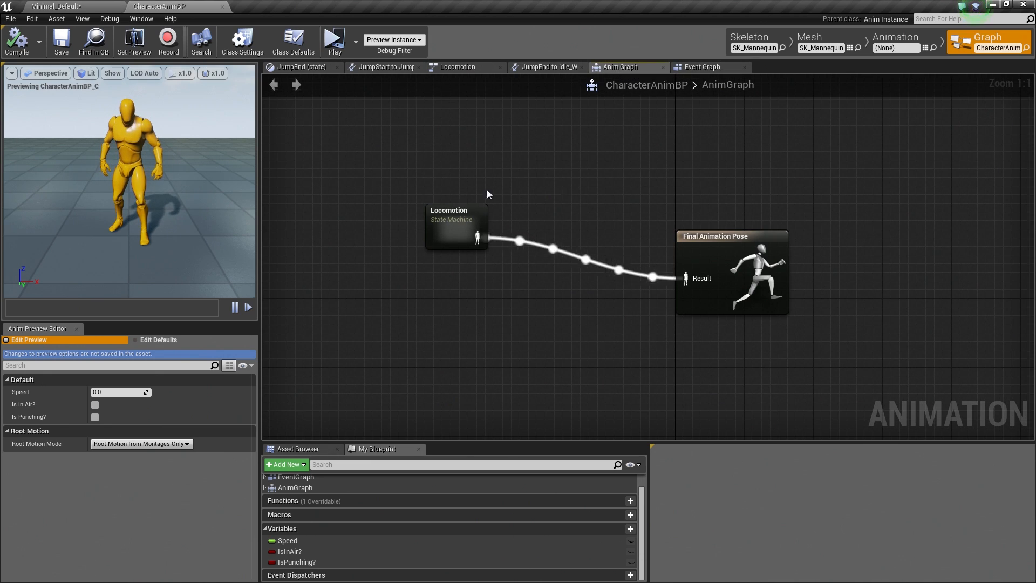
{"action": "mouse_move", "coordinate": [528, 220]}
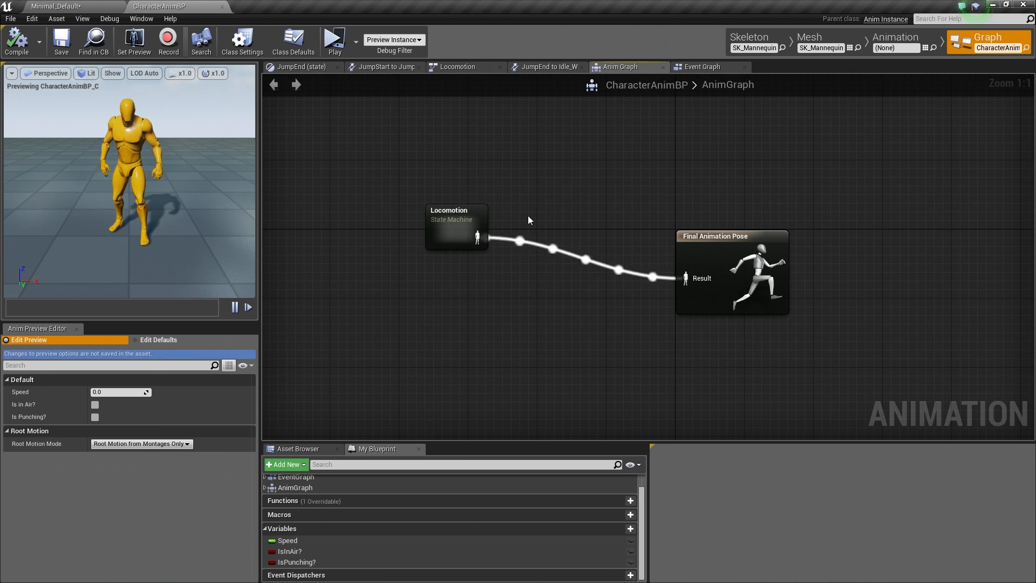
{"action": "double_click", "coordinate": [457, 226]}
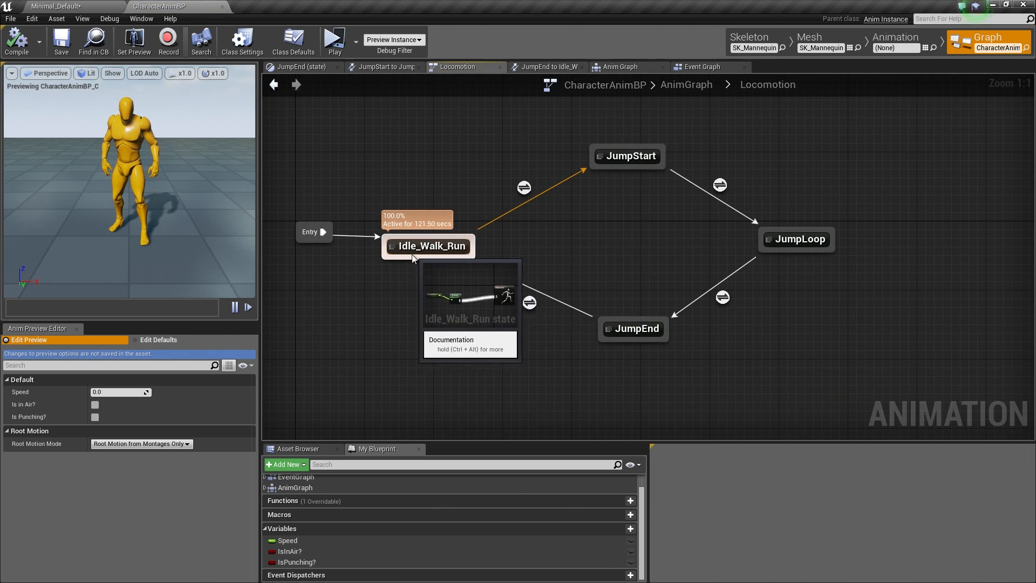
{"action": "mouse_move", "coordinate": [704, 315]}
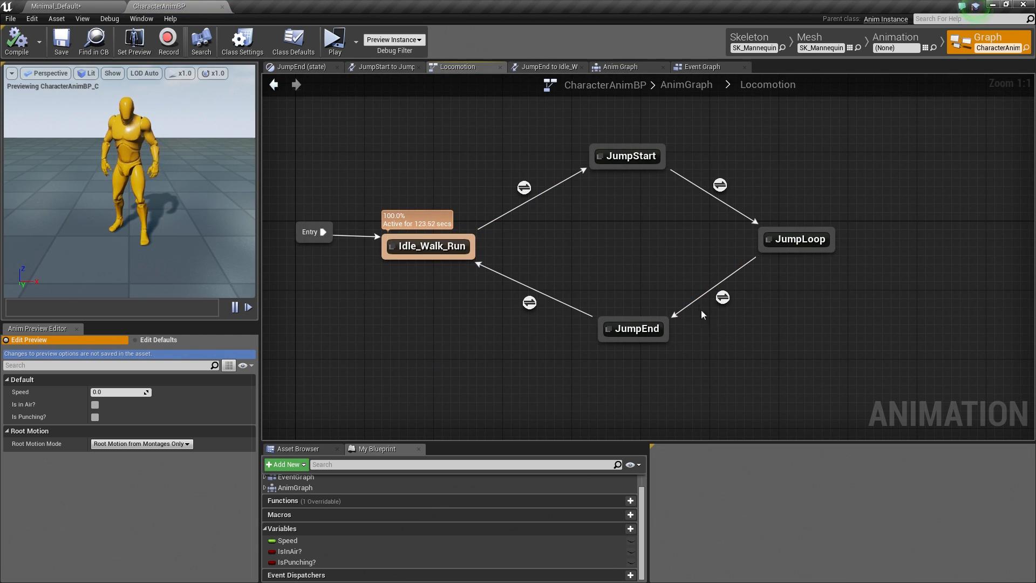
{"action": "mouse_move", "coordinate": [609, 71]}
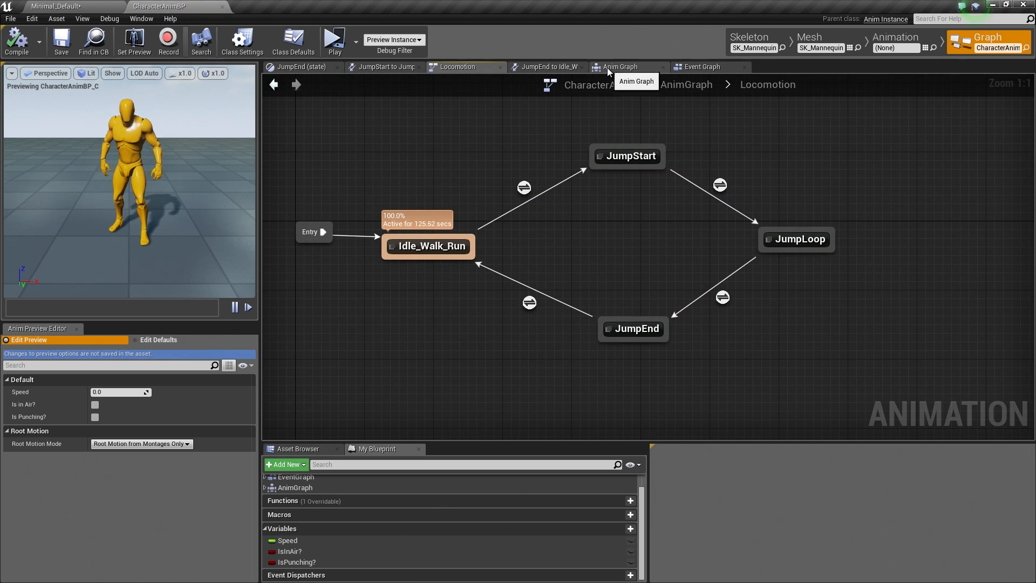
{"action": "left_click", "coordinate": [620, 67]}
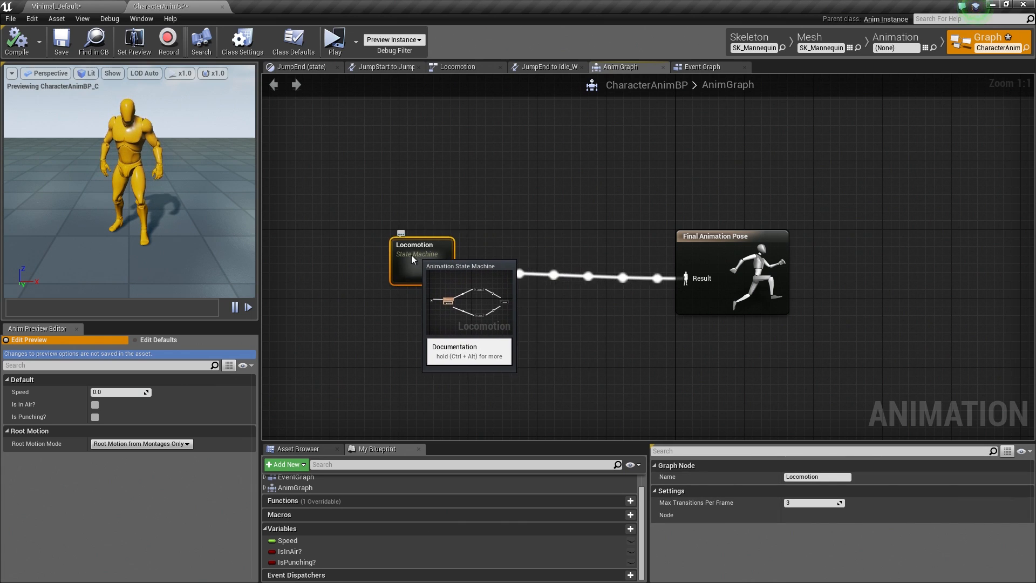
{"action": "mouse_move", "coordinate": [530, 328]}
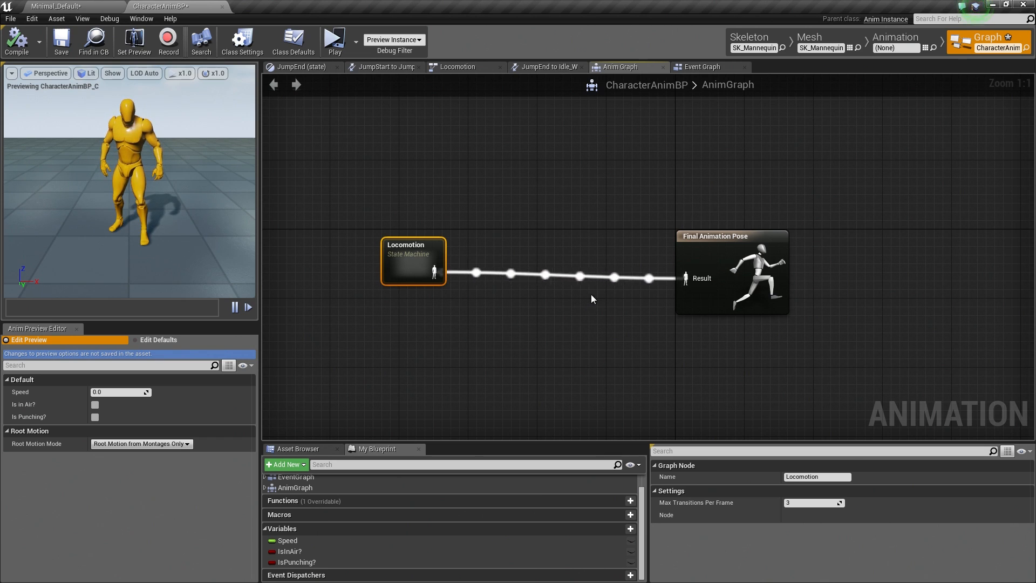
{"action": "mouse_move", "coordinate": [517, 226]}
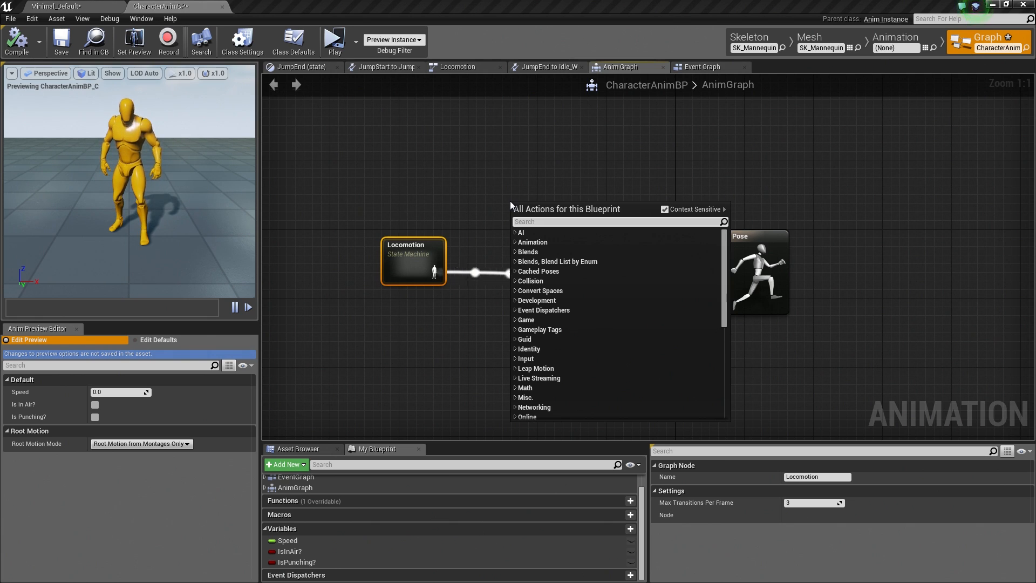
Add a Slot 'DefaultSlot' node wired from Locomotion's pose into its Source and out to Final Animation Pose.
{"action": "type", "text": "slot"}
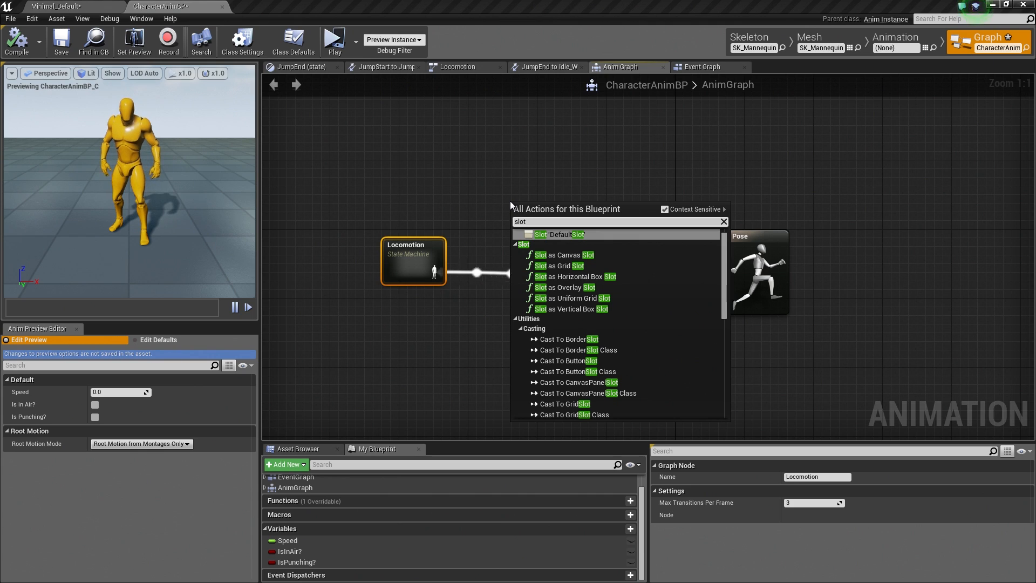
{"action": "mouse_move", "coordinate": [546, 241]}
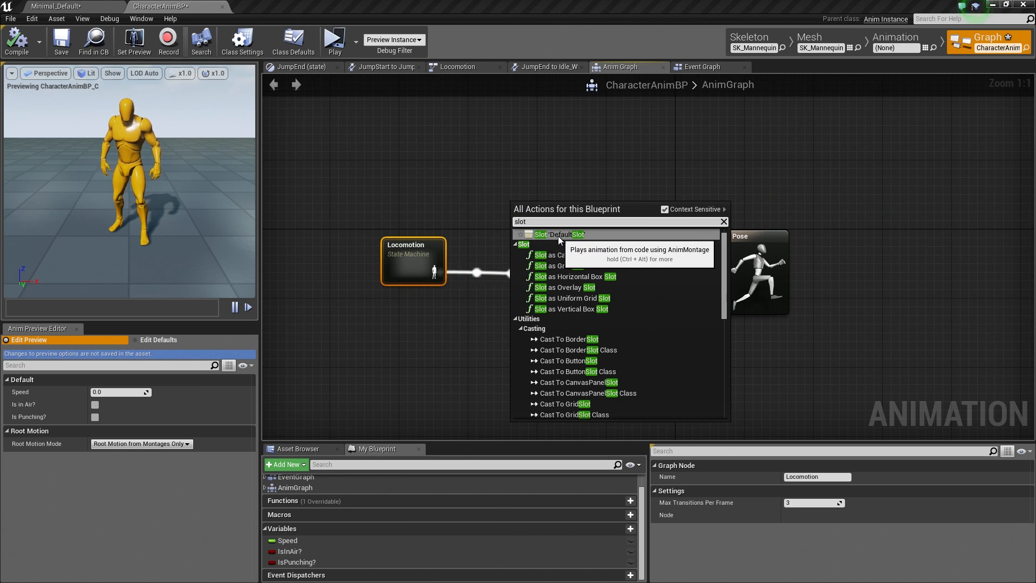
{"action": "left_click", "coordinate": [559, 234]}
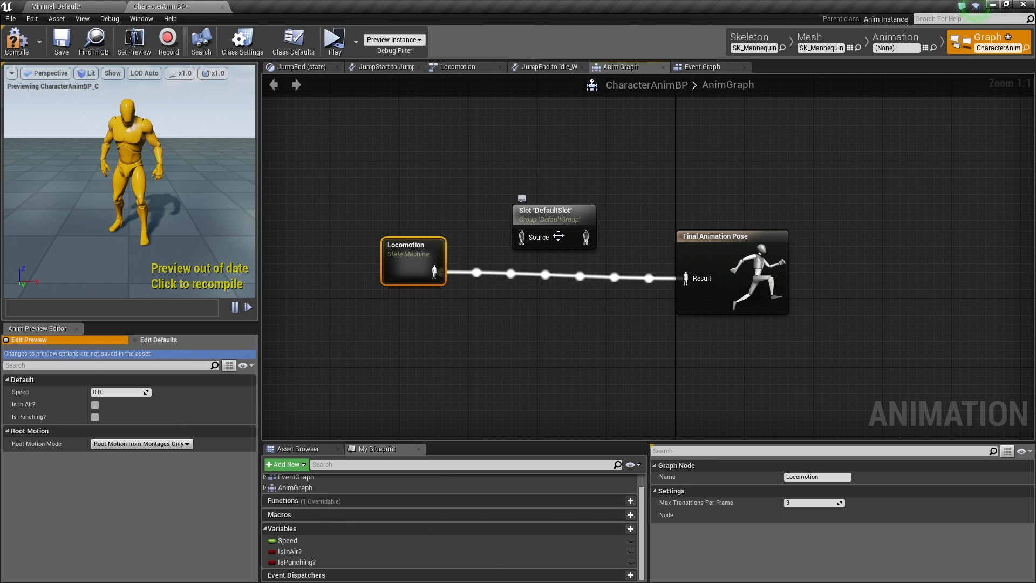
{"action": "mouse_move", "coordinate": [578, 255]}
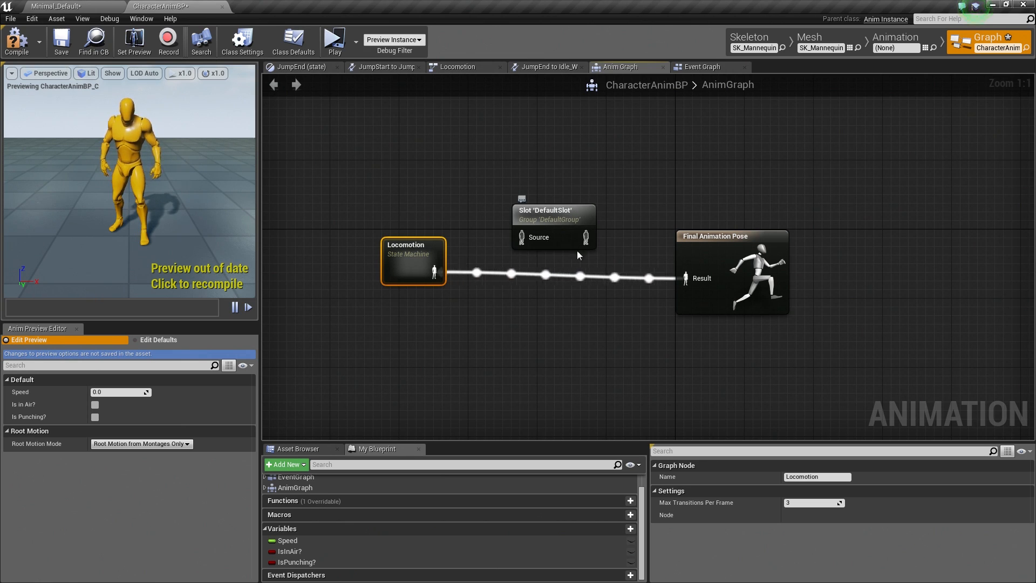
{"action": "left_click_drag", "start_coordinate": [444, 270], "coordinate": [463, 259]}
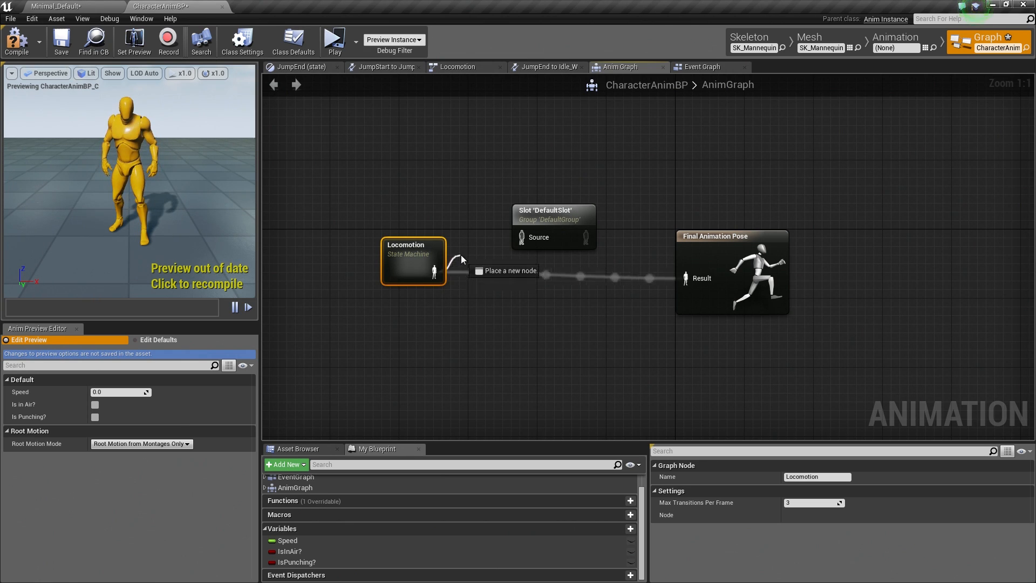
{"action": "left_click_drag", "start_coordinate": [441, 271], "coordinate": [522, 238]}
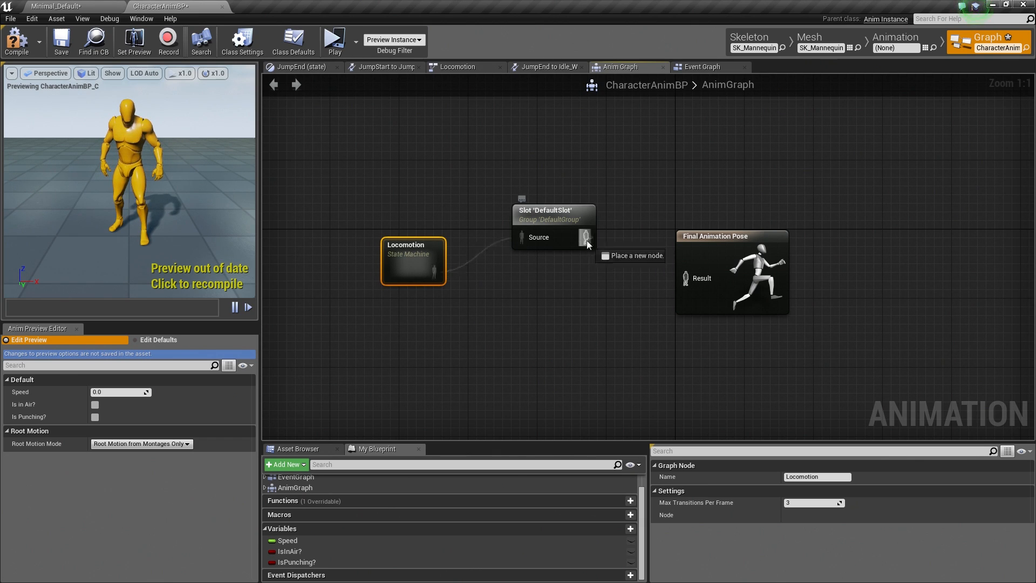
{"action": "left_click_drag", "start_coordinate": [584, 237], "coordinate": [687, 279]}
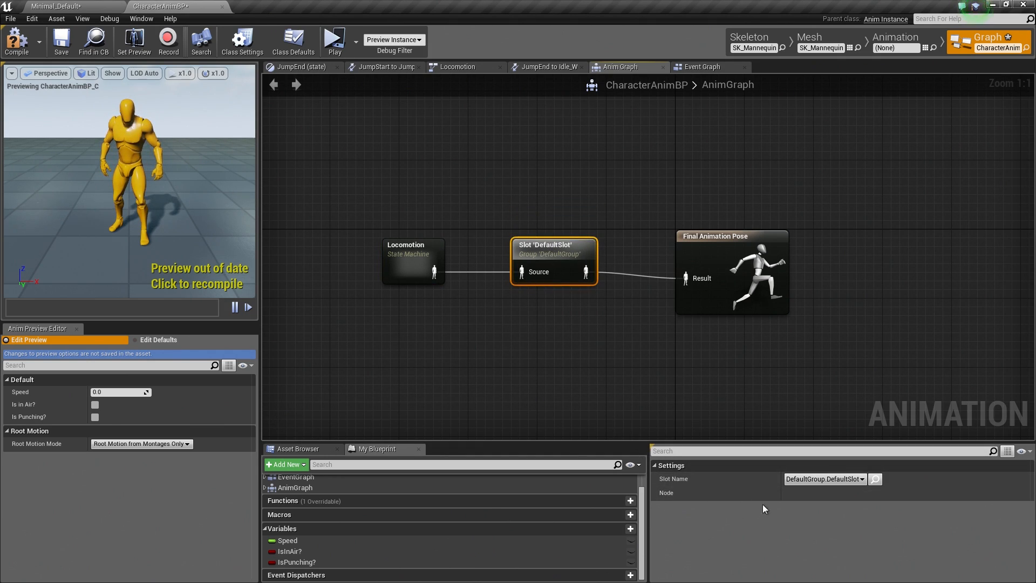
{"action": "mouse_move", "coordinate": [675, 486]}
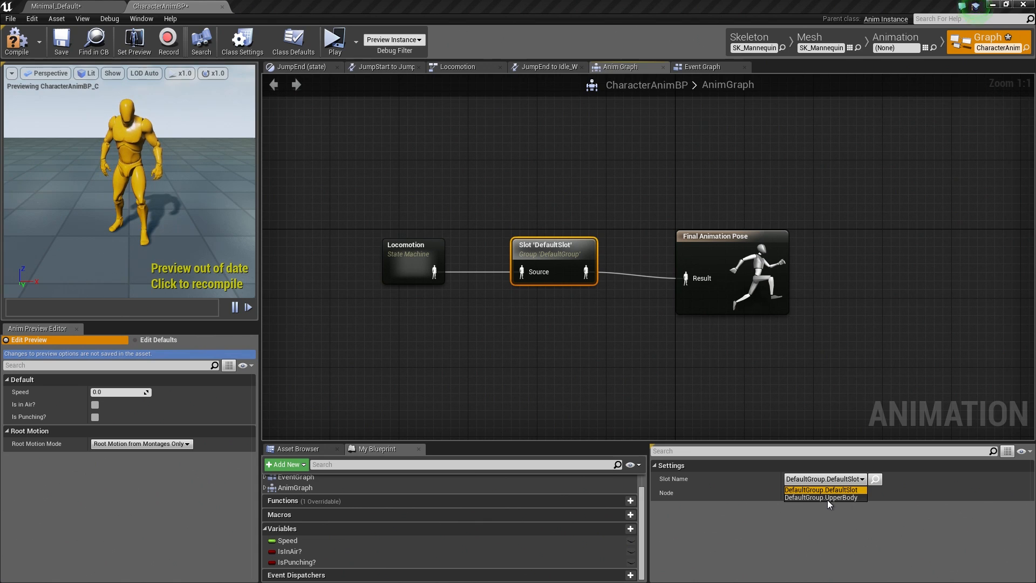
{"action": "left_click", "coordinate": [825, 498]}
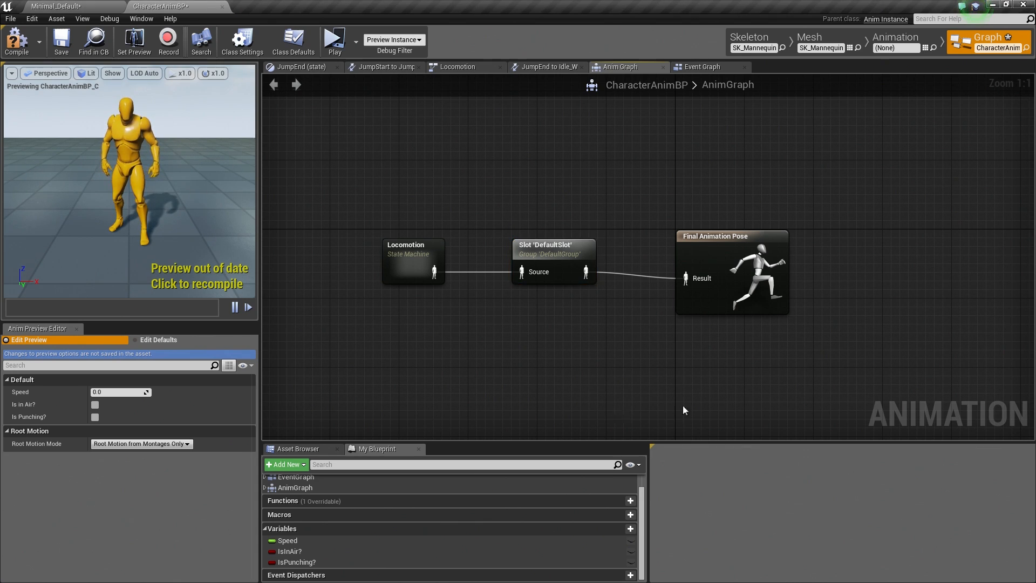
{"action": "mouse_move", "coordinate": [590, 318]}
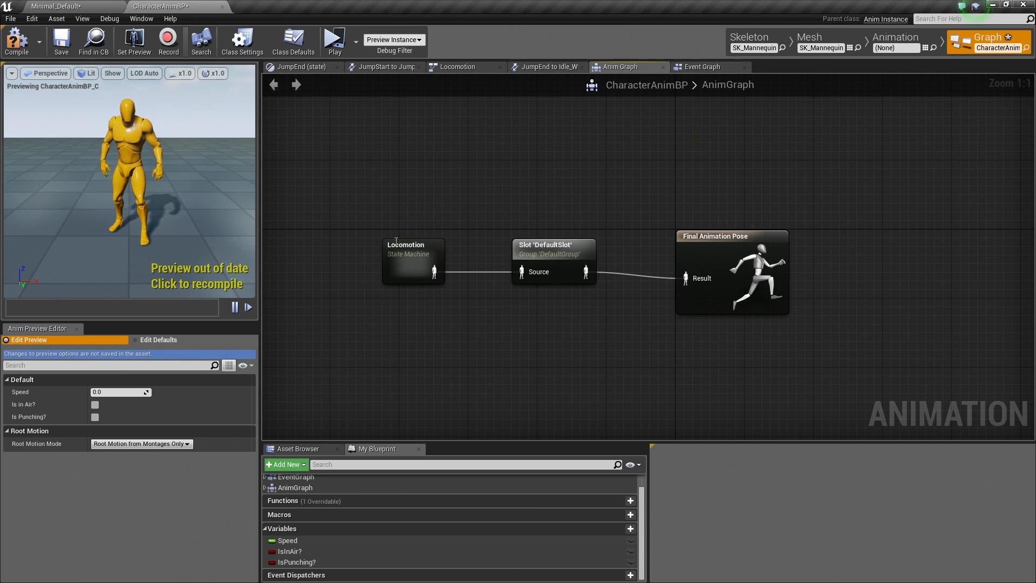
{"action": "mouse_move", "coordinate": [409, 257]}
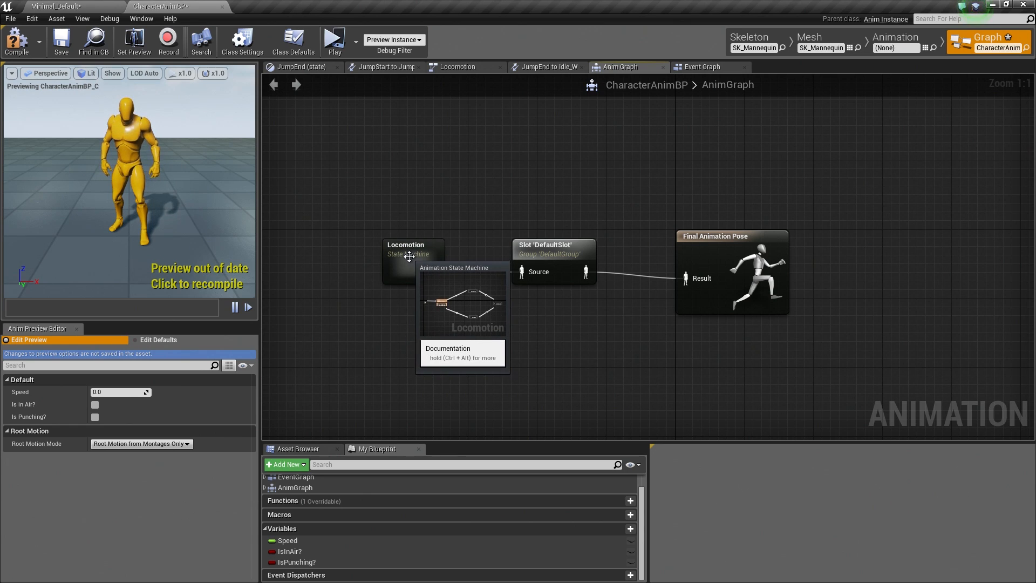
{"action": "mouse_move", "coordinate": [702, 351]}
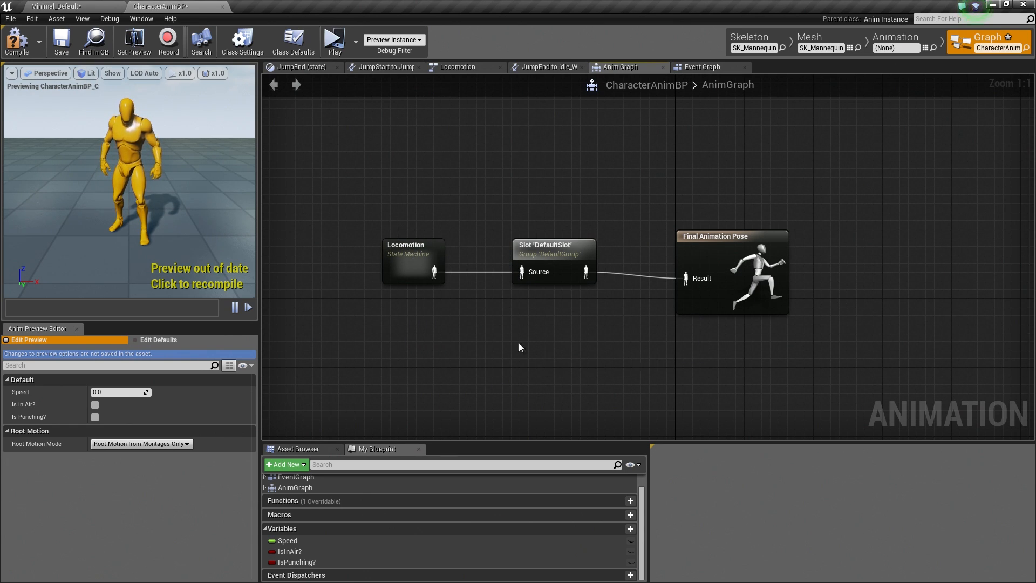
{"action": "mouse_move", "coordinate": [18, 59]}
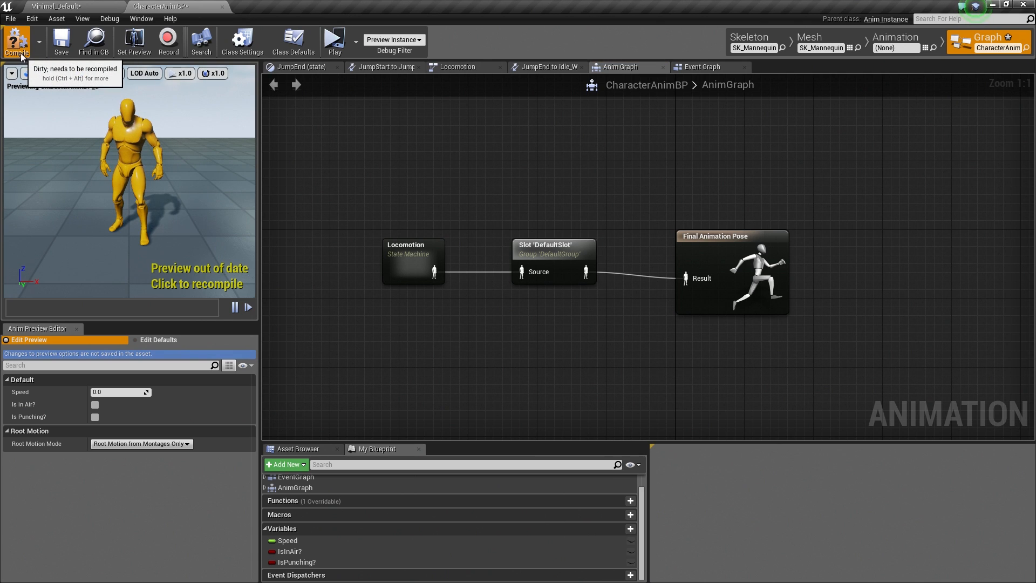
Compile and save CharacterAnimBP, then play the level in a new editor window.
{"action": "left_click", "coordinate": [56, 41]}
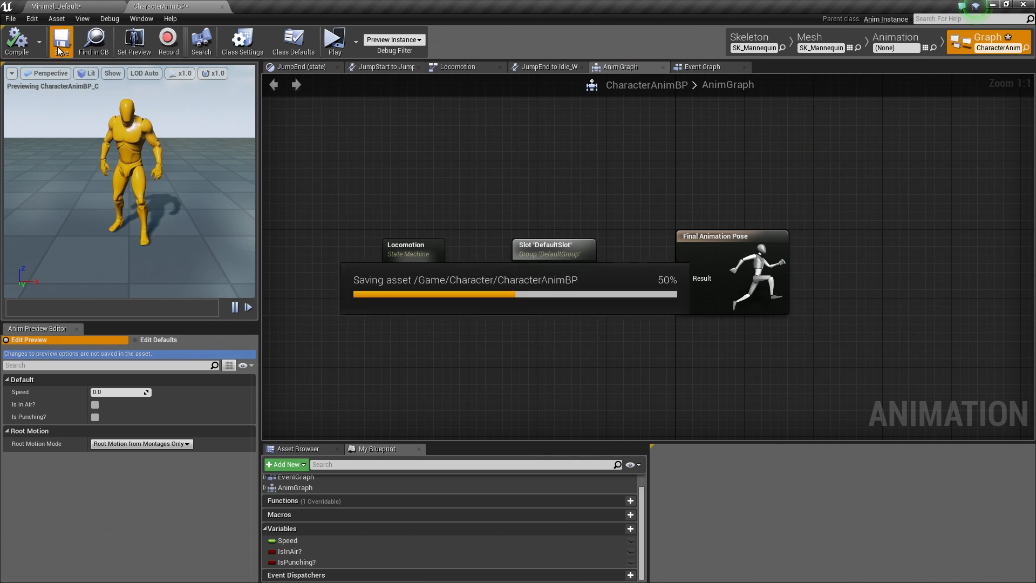
{"action": "left_click", "coordinate": [55, 38]}
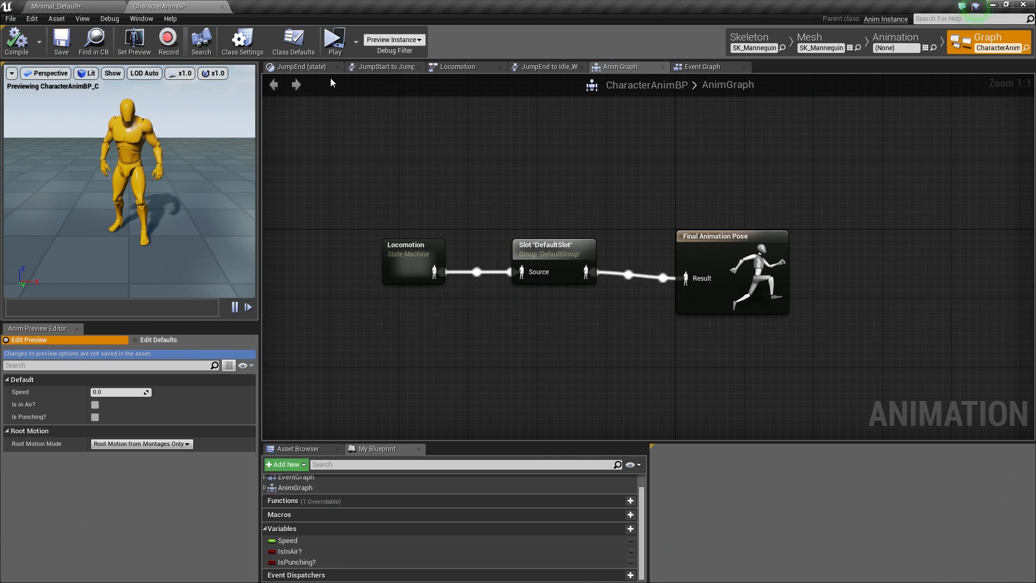
{"action": "left_click", "coordinate": [335, 42]}
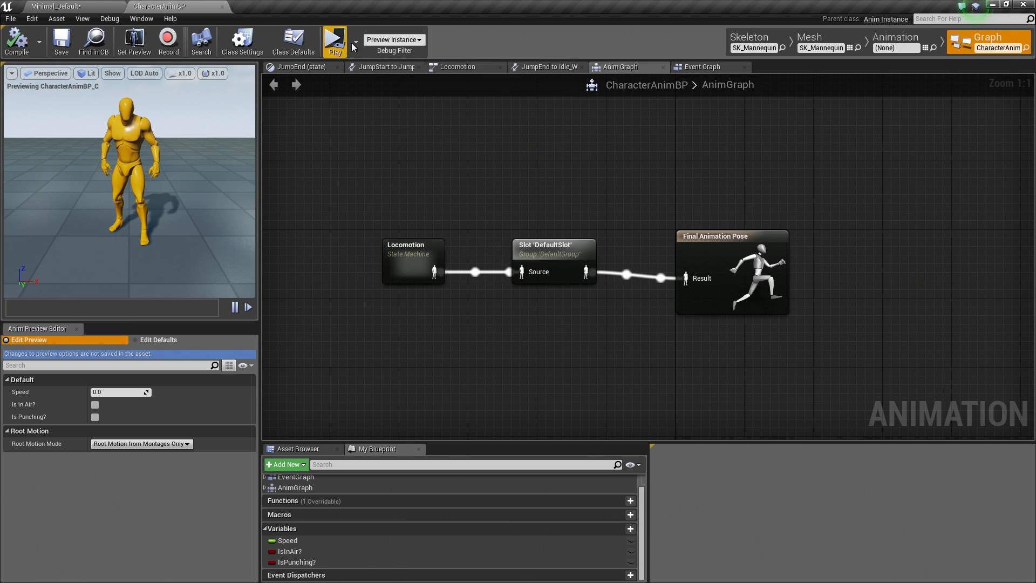
{"action": "left_click", "coordinate": [354, 43]}
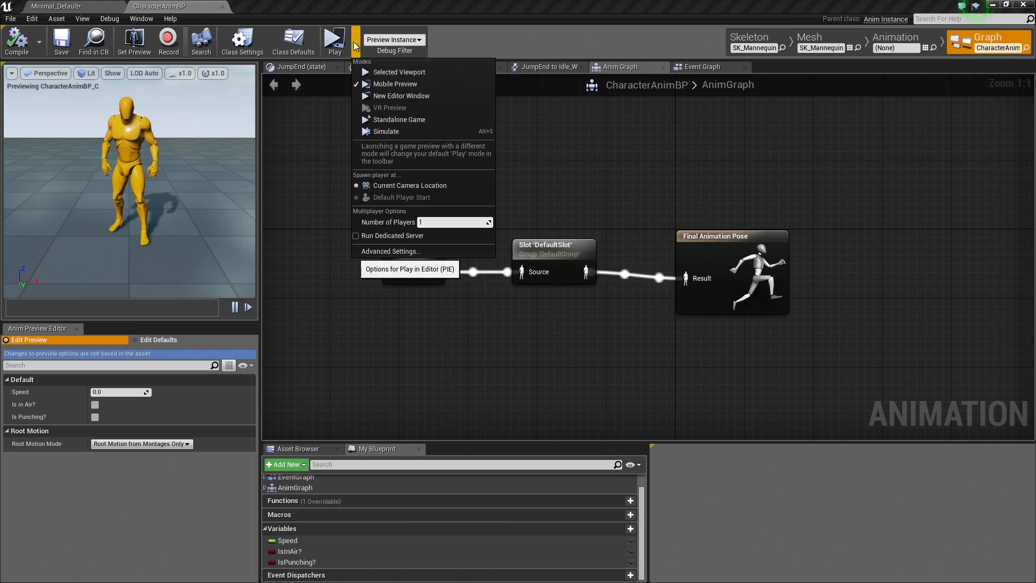
{"action": "mouse_move", "coordinate": [393, 101]}
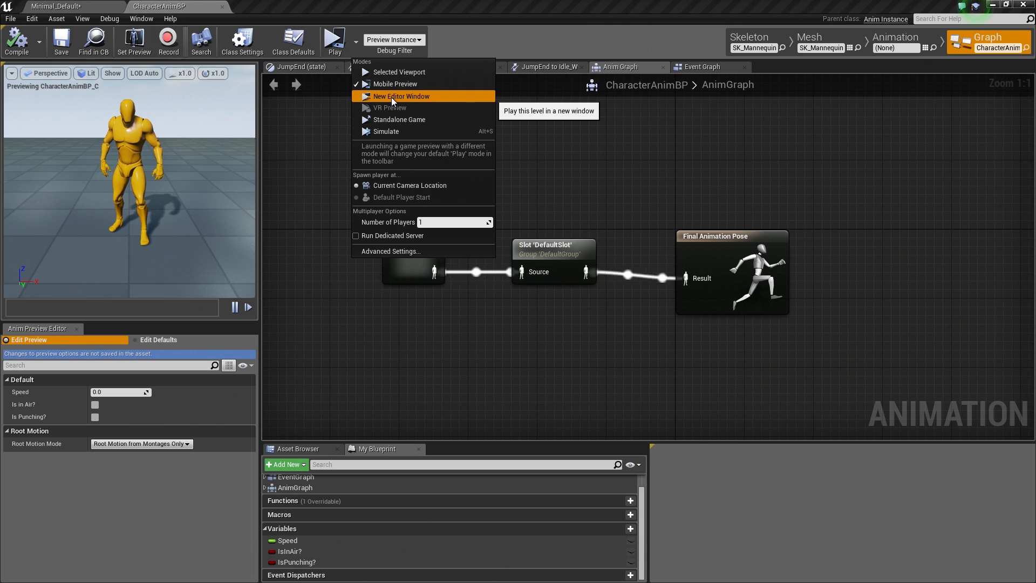
{"action": "left_click", "coordinate": [386, 130]}
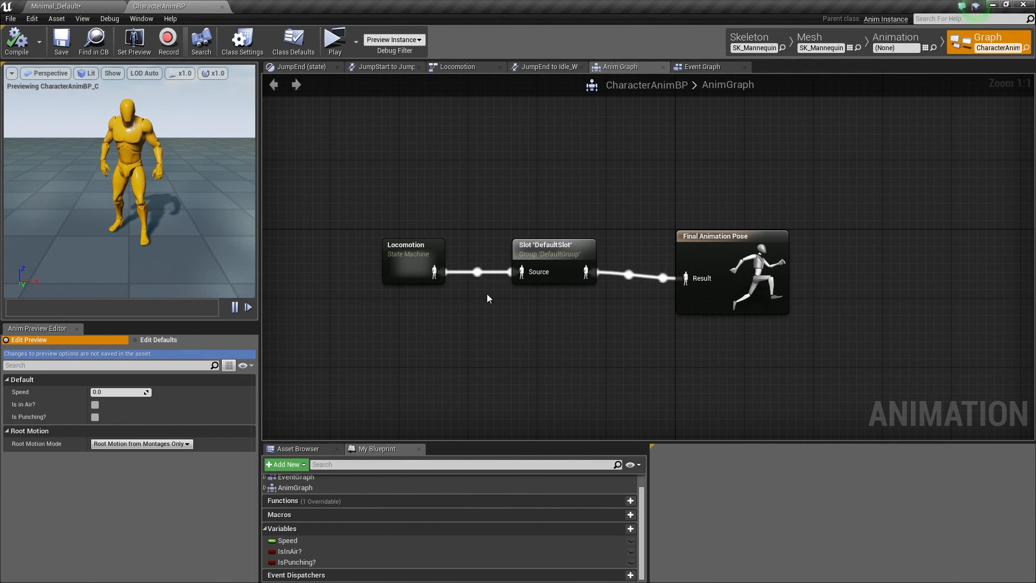
Break the slot node's Source link from Locomotion and its output link to Final Animation Pose.
{"action": "left_click", "coordinate": [724, 226]}
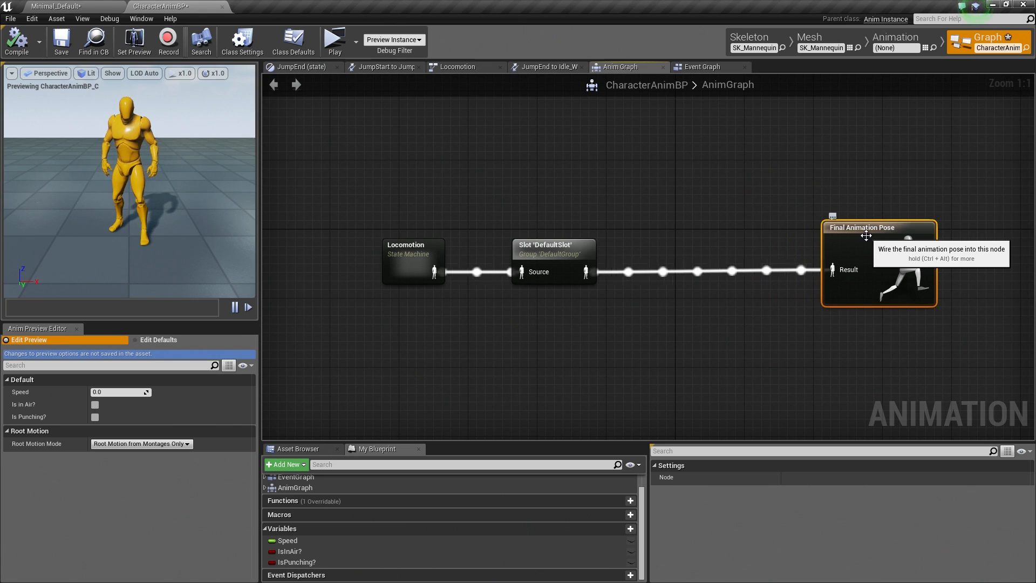
{"action": "left_click", "coordinate": [578, 244]}
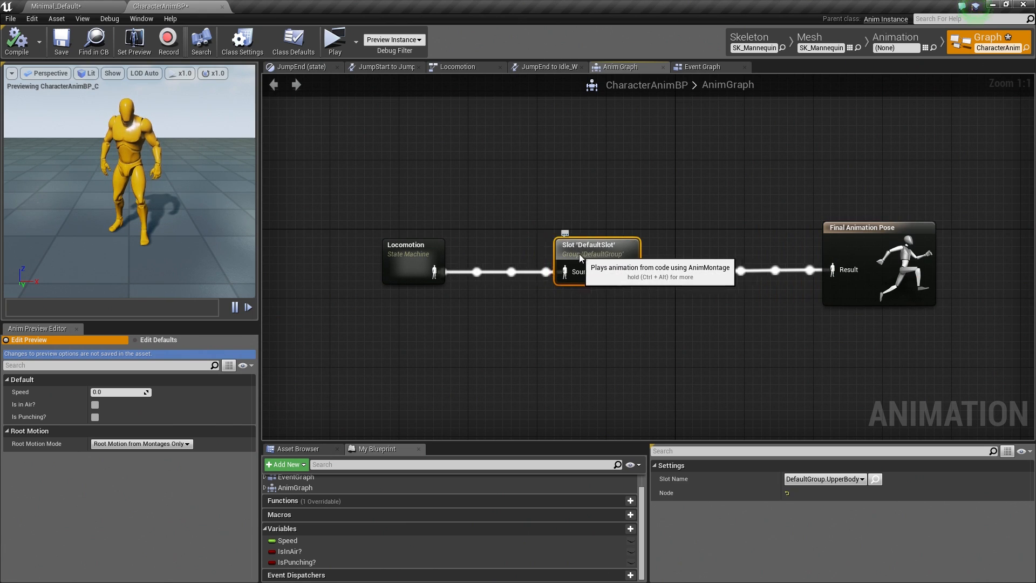
{"action": "mouse_move", "coordinate": [582, 313]}
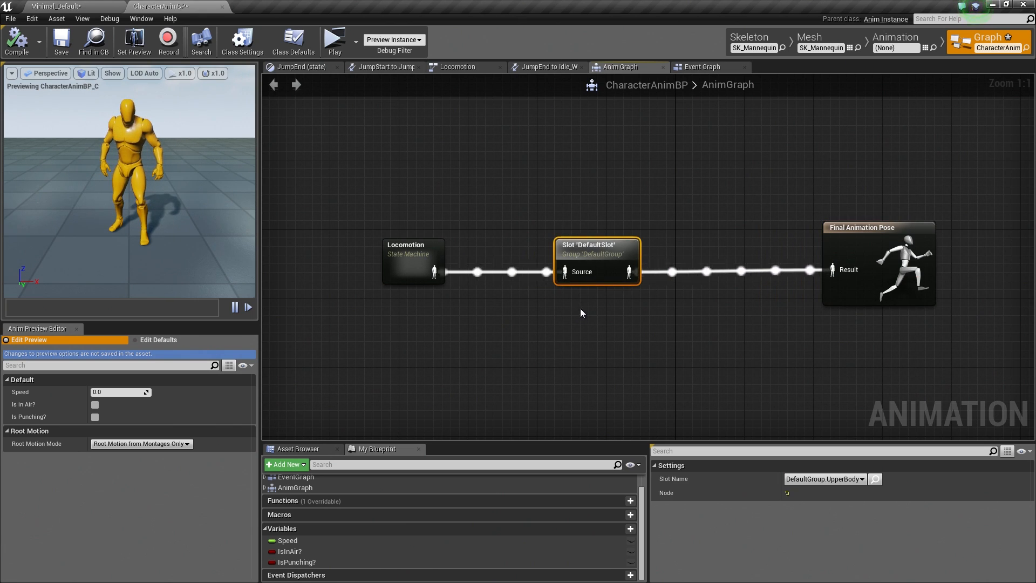
{"action": "right_click", "coordinate": [566, 272]}
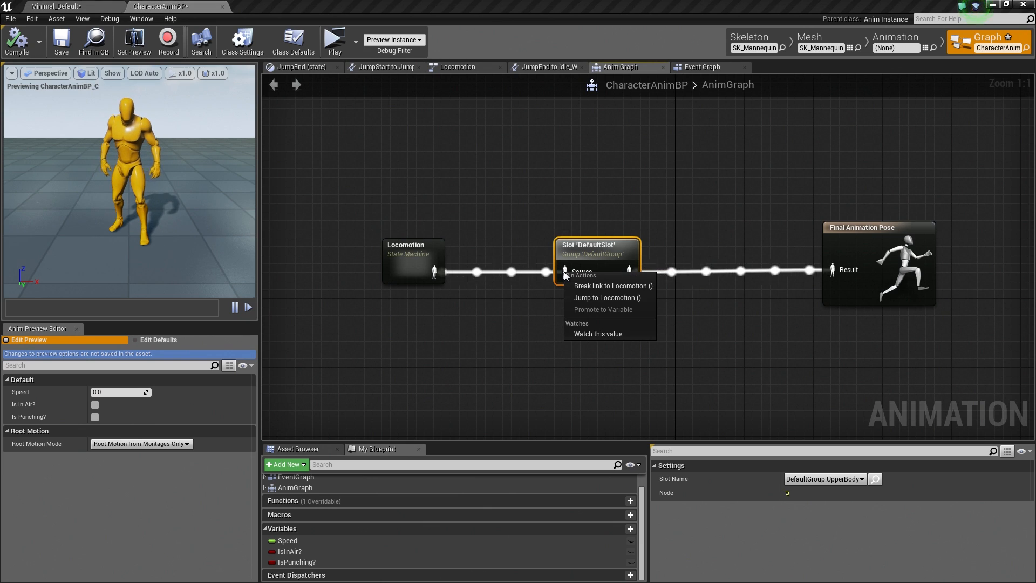
{"action": "left_click", "coordinate": [612, 284]}
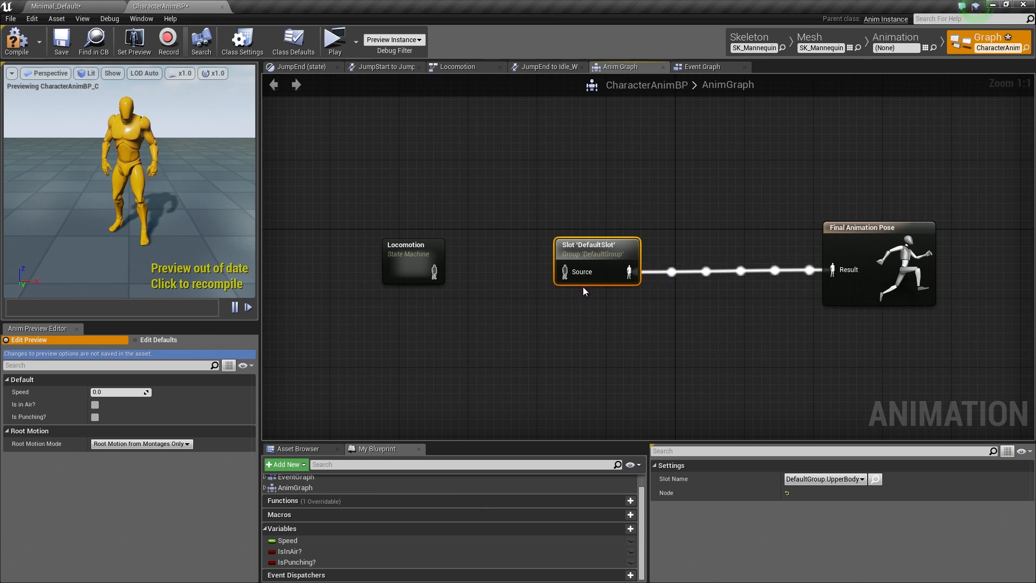
{"action": "right_click", "coordinate": [628, 272]}
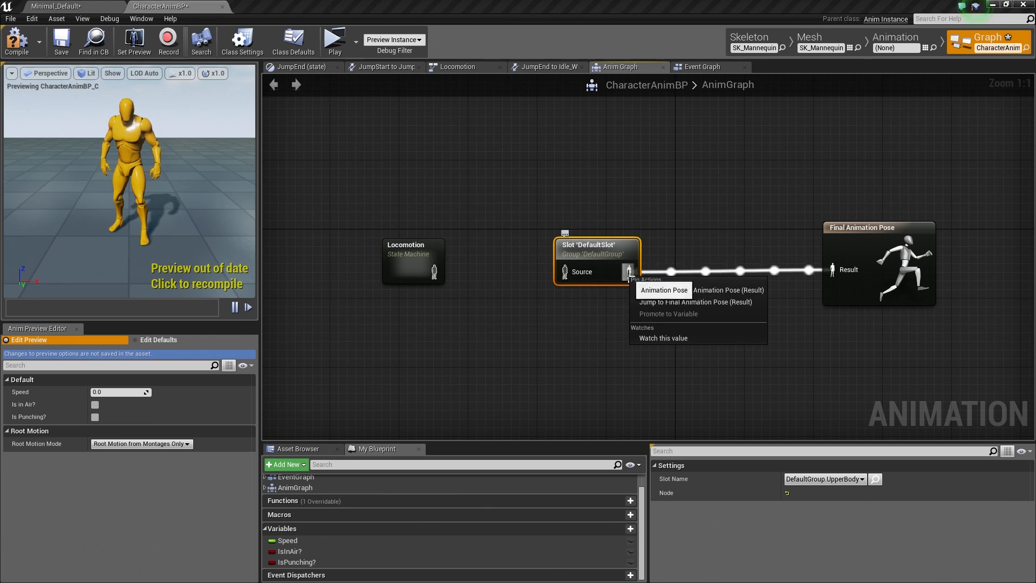
{"action": "left_click", "coordinate": [611, 353]}
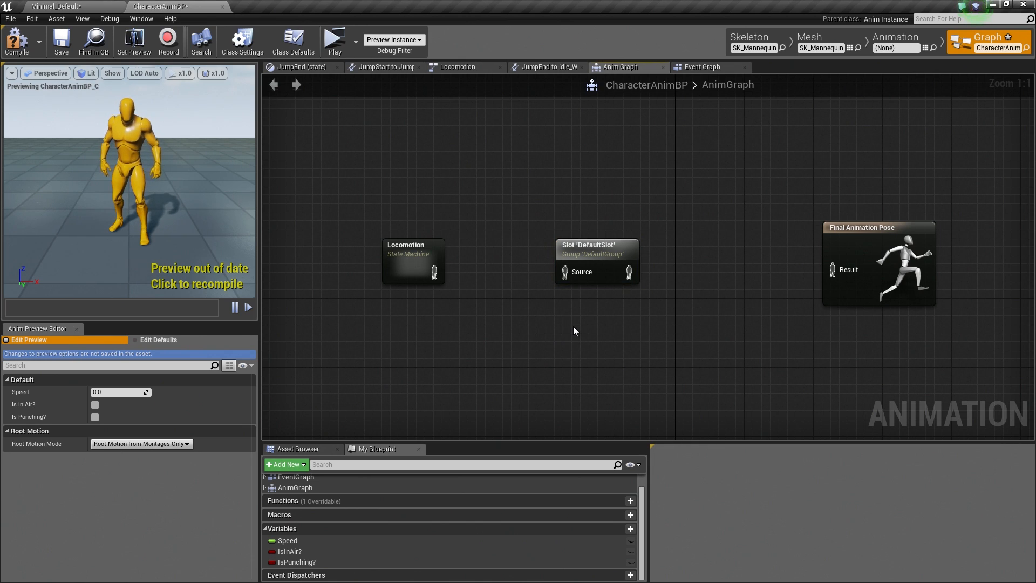
{"action": "right_click", "coordinate": [575, 331]}
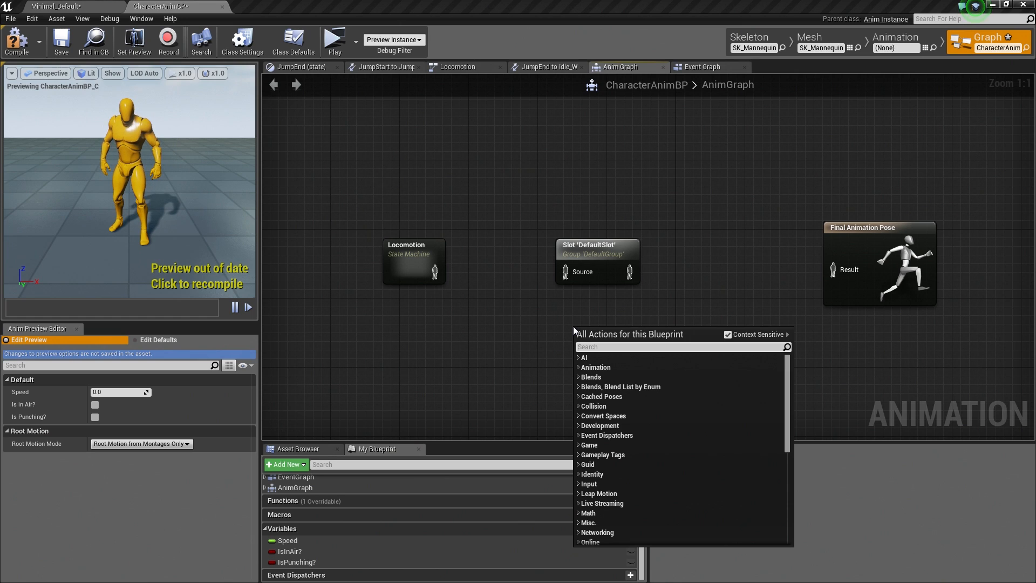
Add a Layered blend per bone node feeding Final Animation Pose, with the UpperBody slot placed beside it.
{"action": "type", "text": "blend per bone"}
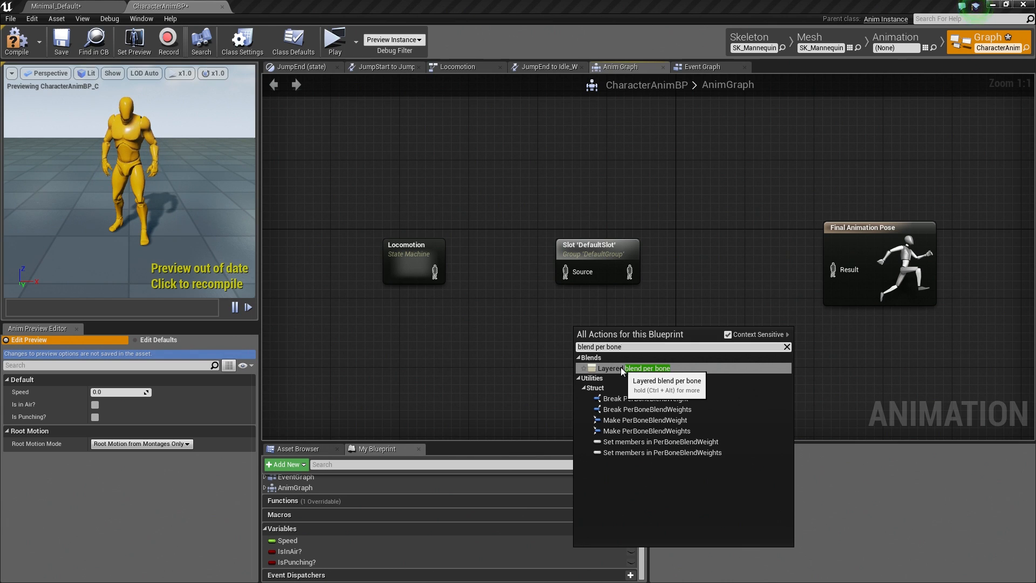
{"action": "left_click", "coordinate": [647, 368]}
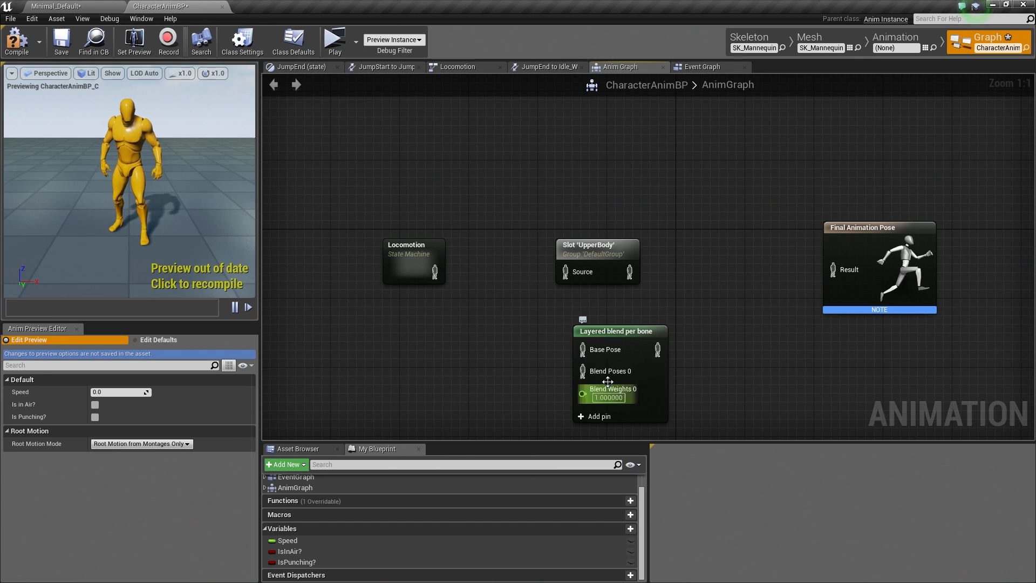
{"action": "mouse_move", "coordinate": [609, 374]}
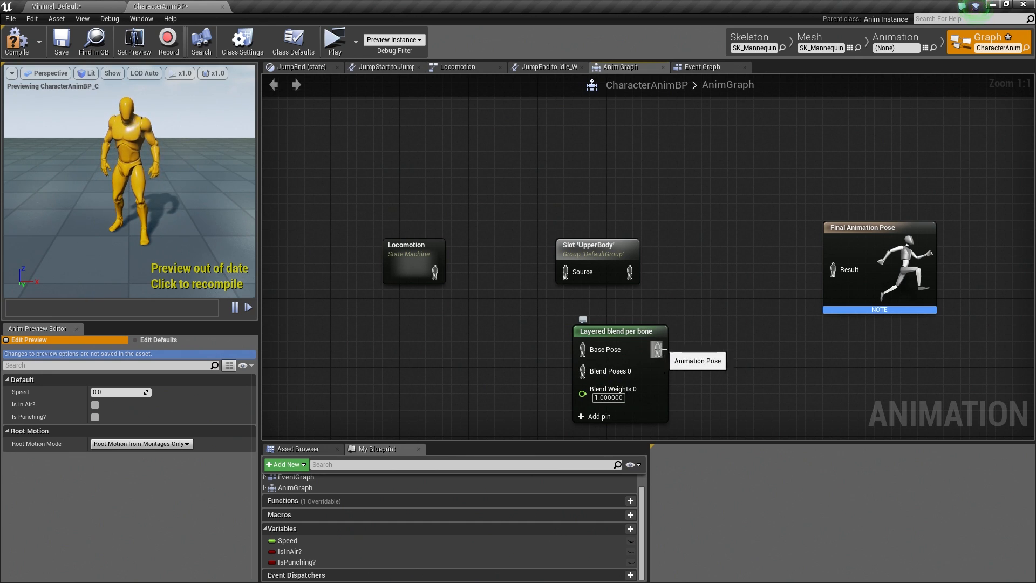
{"action": "mouse_move", "coordinate": [628, 338]}
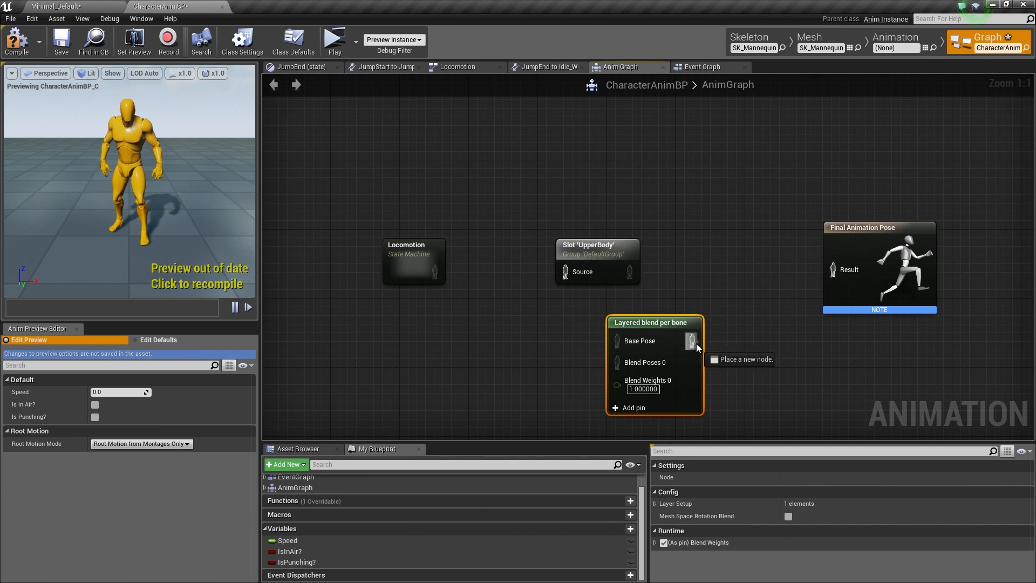
{"action": "left_click_drag", "start_coordinate": [692, 340], "coordinate": [835, 270]}
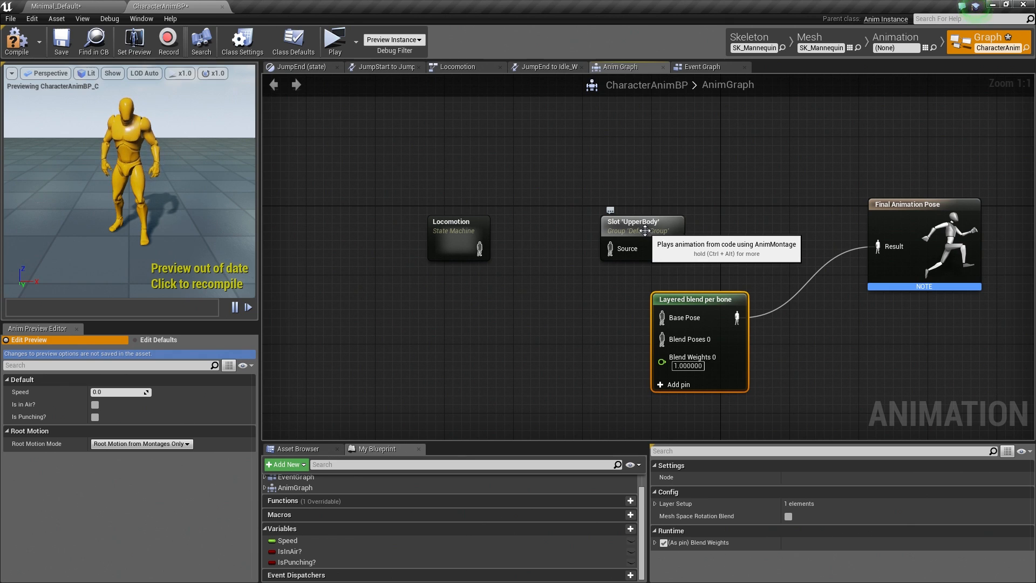
{"action": "left_click_drag", "start_coordinate": [641, 225], "coordinate": [555, 274]}
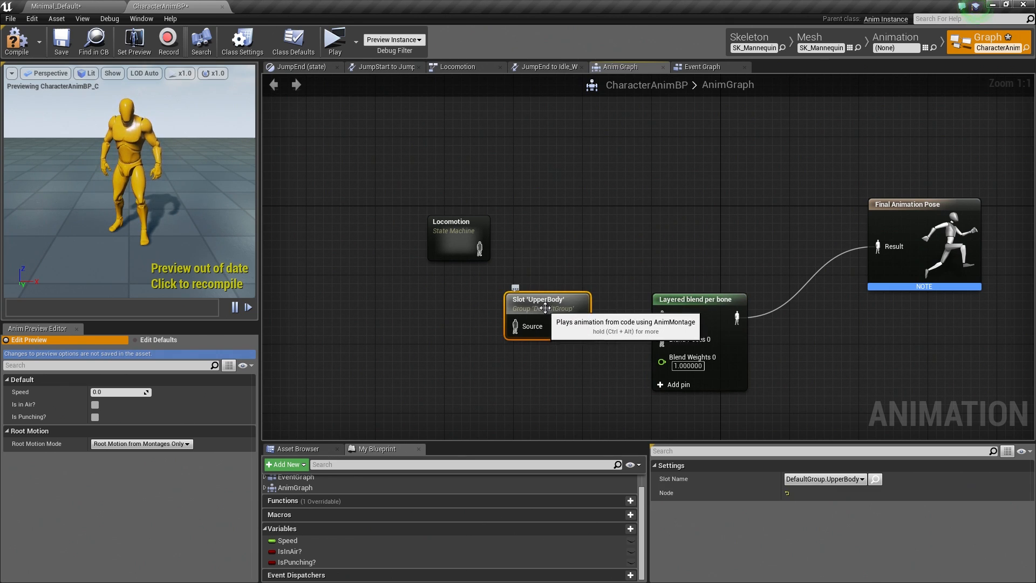
Wire Locomotion into the blend's Base Pose and the UpperBody slot into Blend Poses 0.
{"action": "left_click", "coordinate": [475, 237]}
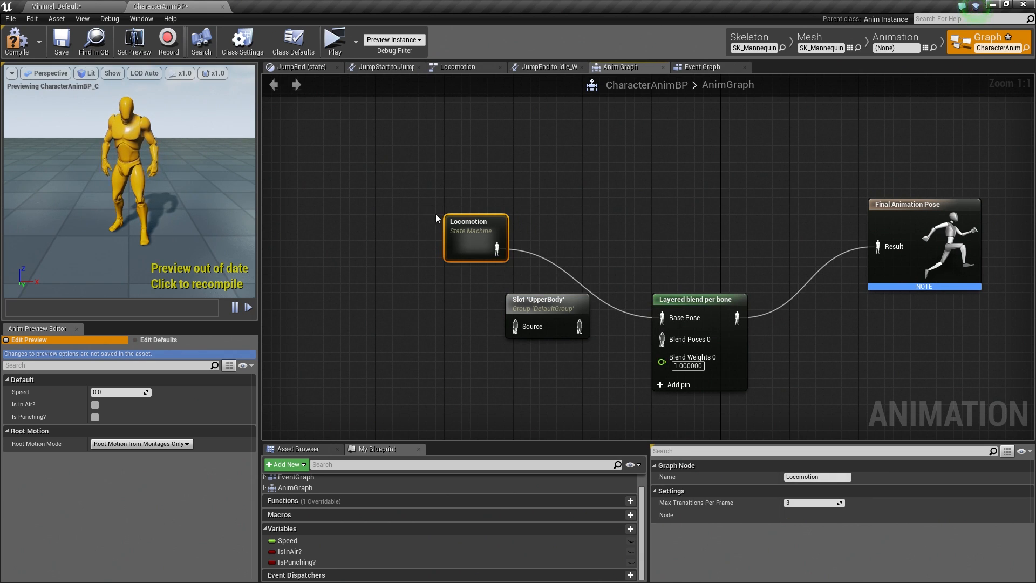
{"action": "mouse_move", "coordinate": [534, 317]}
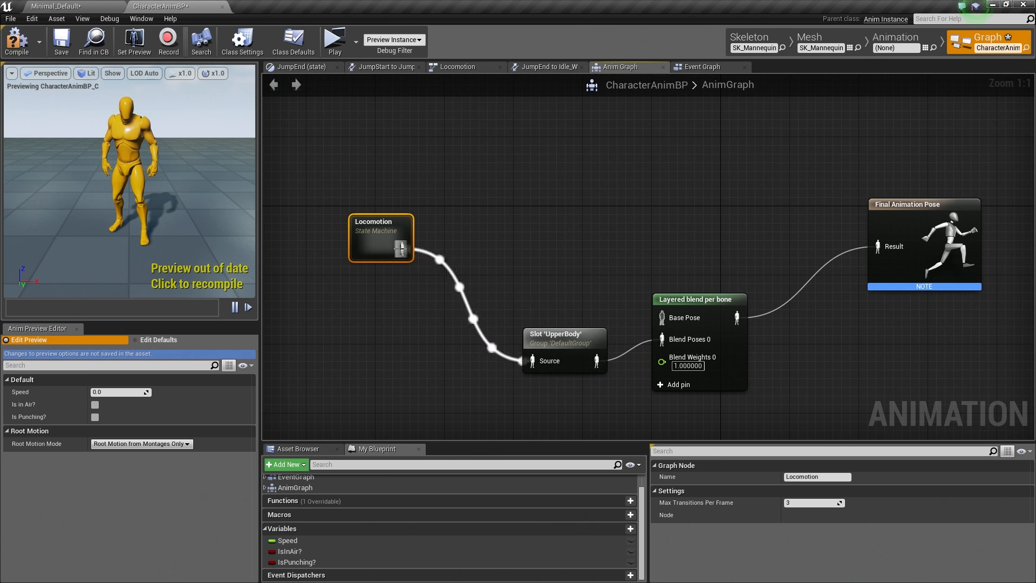
{"action": "left_click_drag", "start_coordinate": [412, 238], "coordinate": [661, 317]}
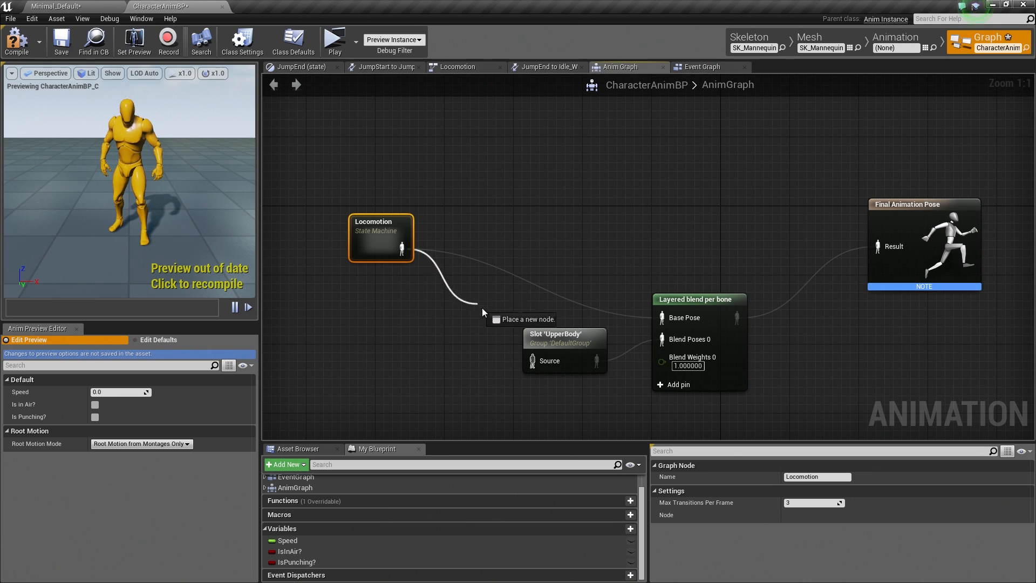
{"action": "left_click_drag", "start_coordinate": [405, 238], "coordinate": [529, 361]}
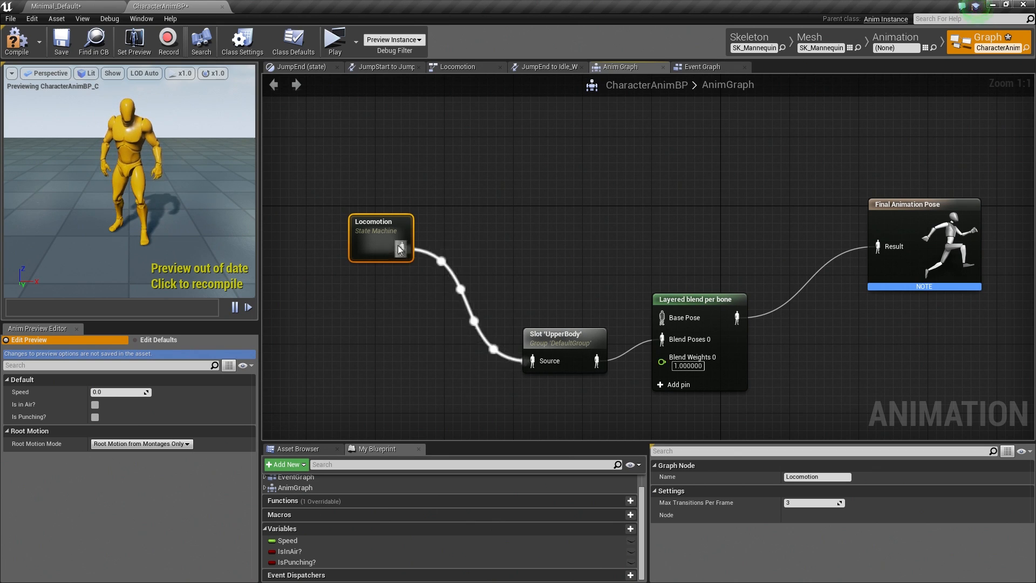
{"action": "left_click_drag", "start_coordinate": [406, 253], "coordinate": [662, 318]}
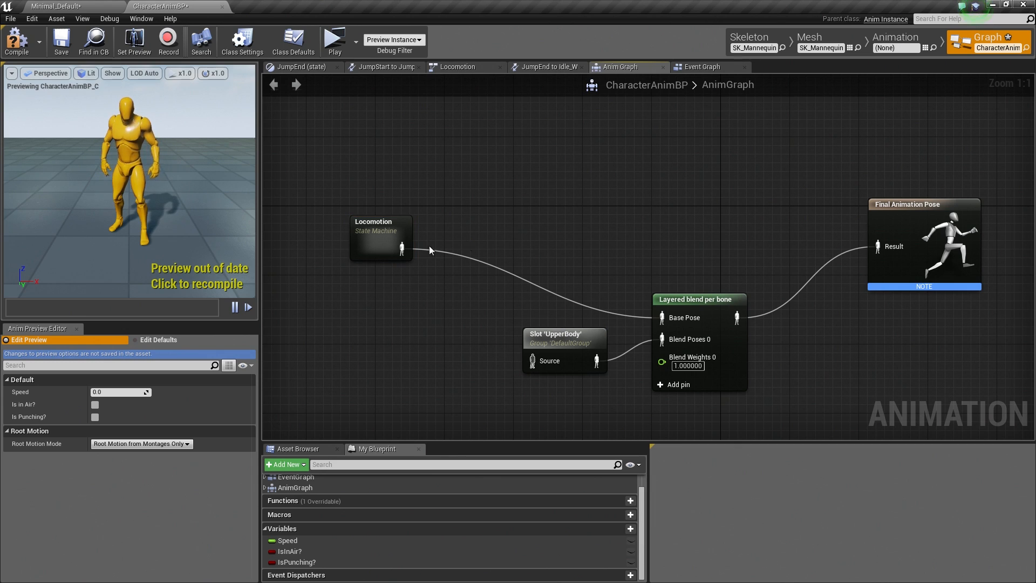
Create a New Save cached pose named LocomotionCache and feed Locomotion's output into it.
{"action": "left_click_drag", "start_coordinate": [405, 249], "coordinate": [437, 253]}
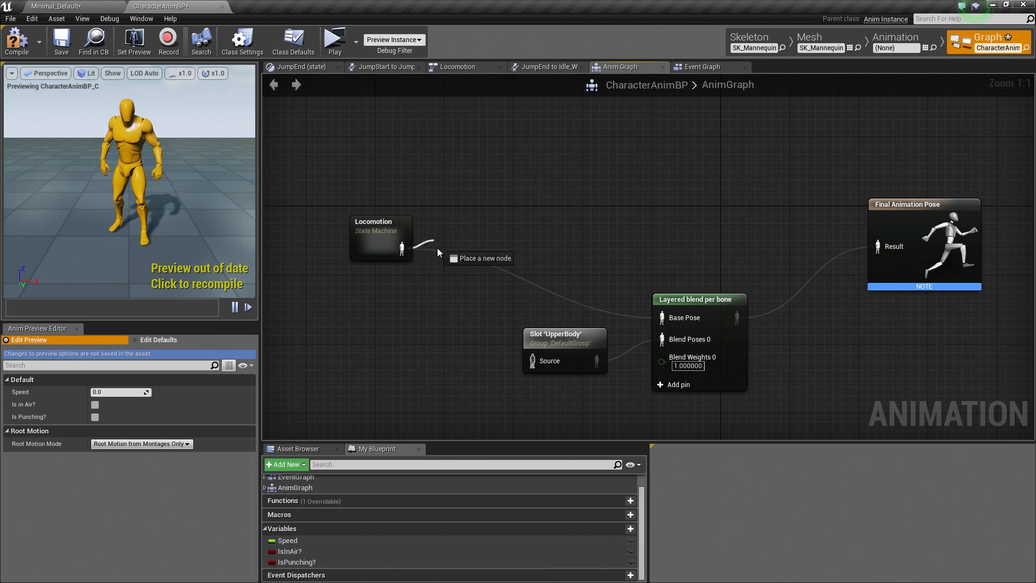
{"action": "left_click", "coordinate": [436, 251]}
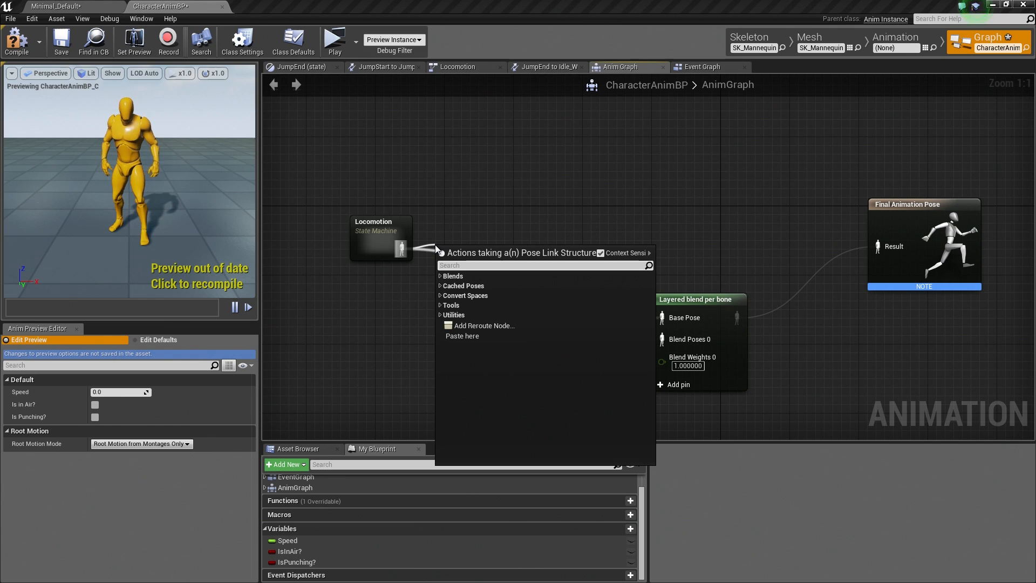
{"action": "type", "text": "cache"}
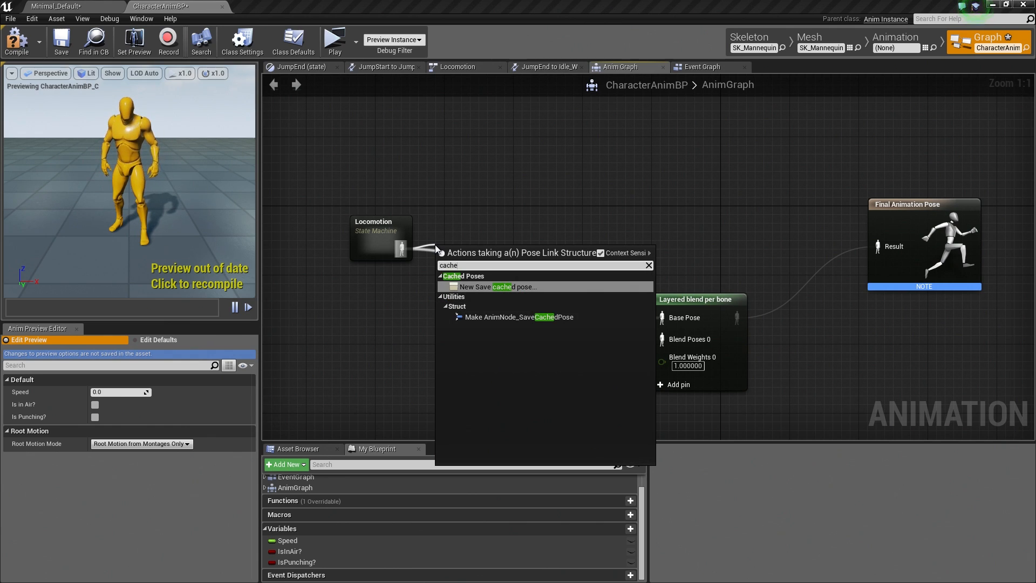
{"action": "mouse_move", "coordinate": [486, 291]}
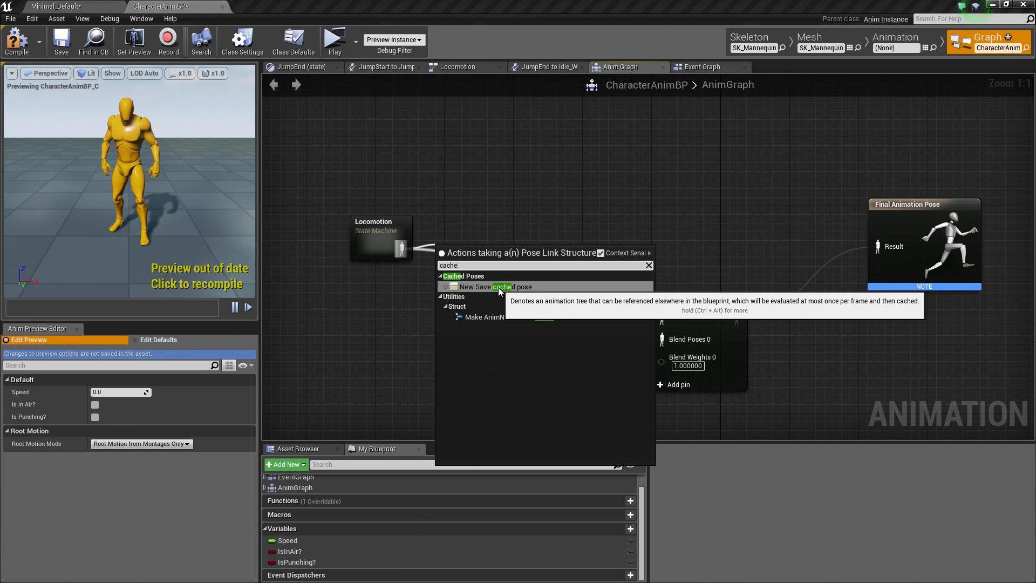
{"action": "left_click", "coordinate": [498, 287]}
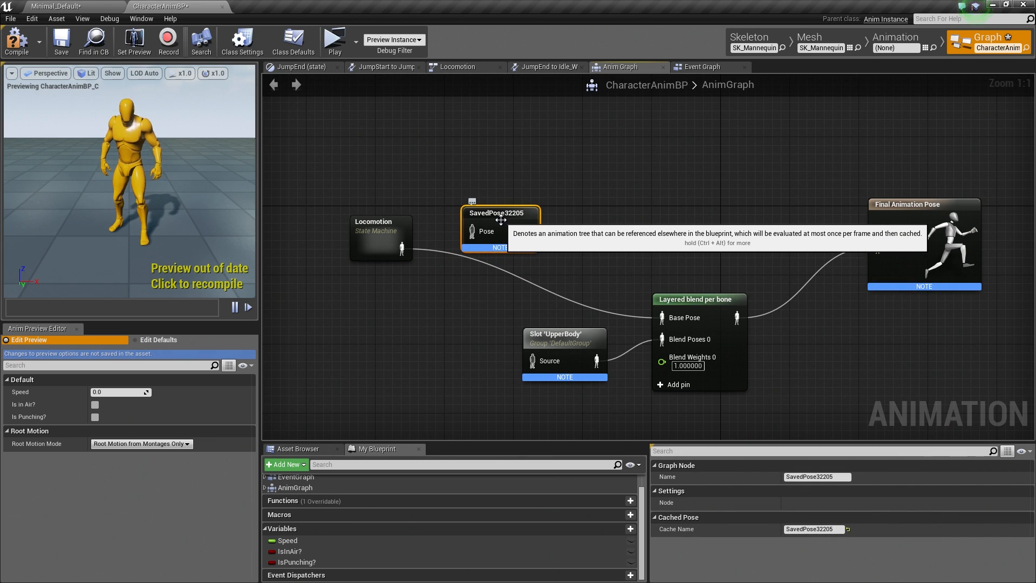
{"action": "mouse_move", "coordinate": [751, 489]}
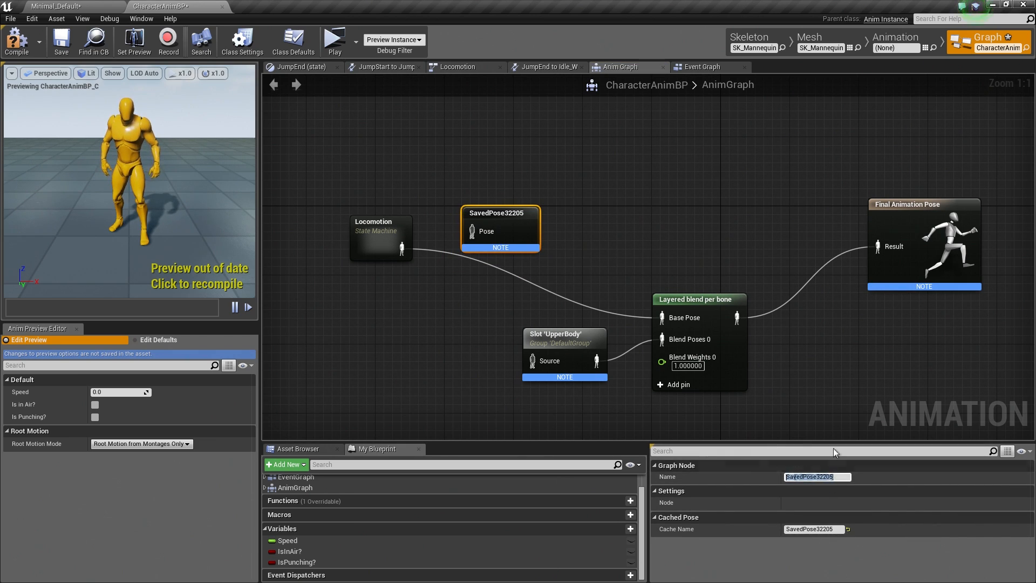
{"action": "type", "text": "LocomotionCache"}
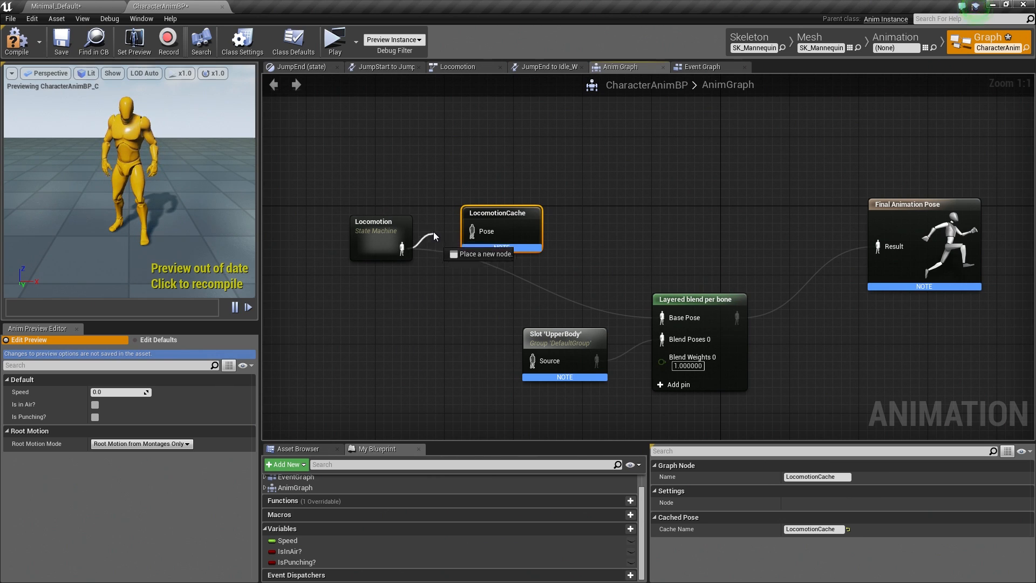
{"action": "left_click_drag", "start_coordinate": [408, 252], "coordinate": [472, 231]}
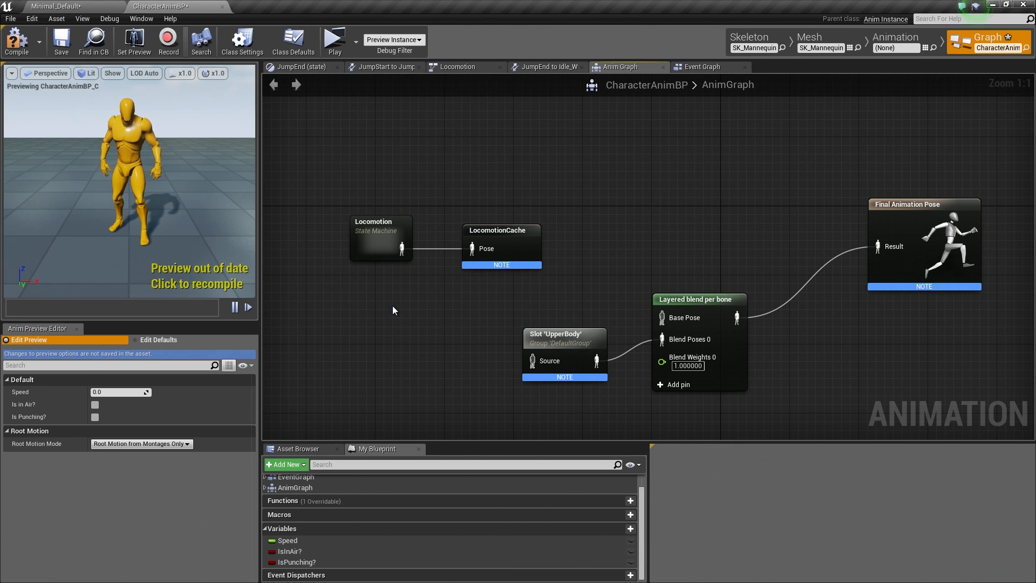
Add a Use cached pose 'LocomotionCache' node feeding the blend's Base Pose.
{"action": "right_click", "coordinate": [394, 311]}
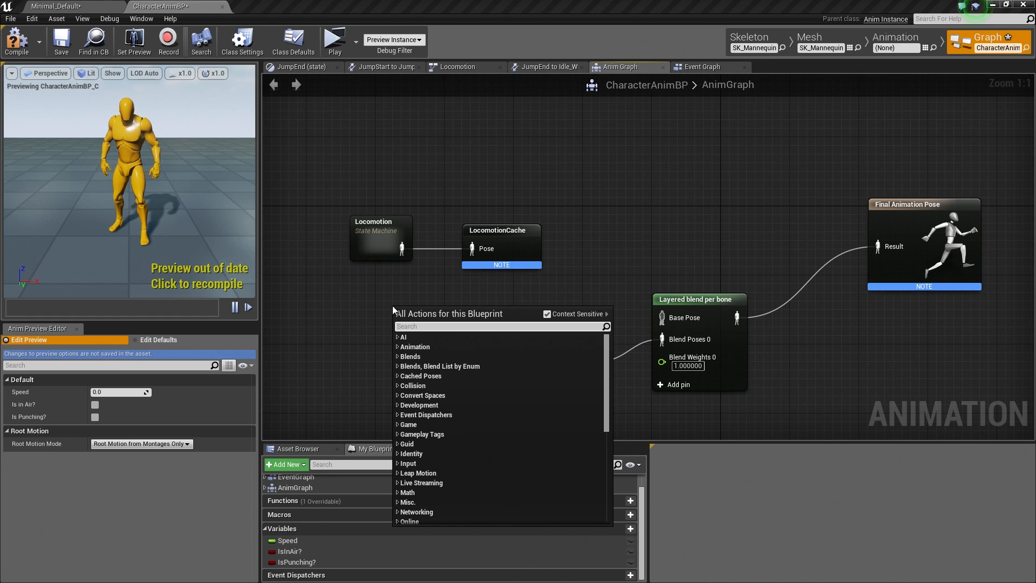
{"action": "type", "text": "locomotion"}
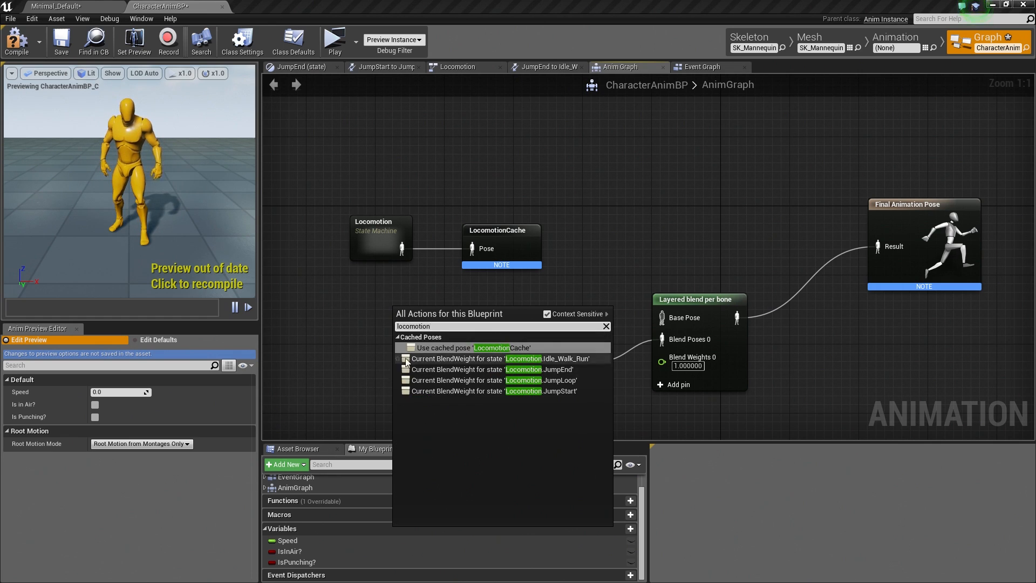
{"action": "mouse_move", "coordinate": [444, 347]}
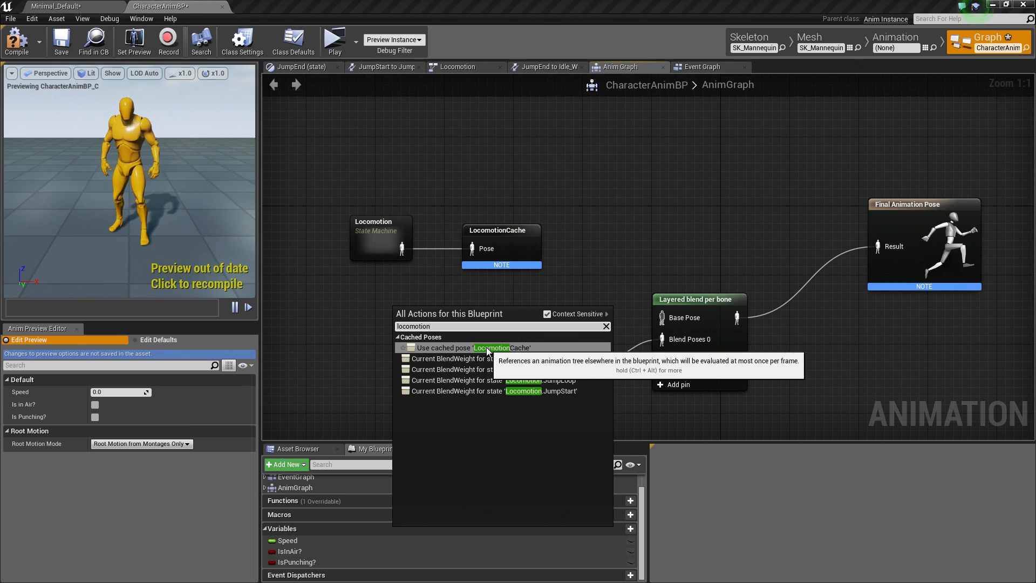
{"action": "left_click", "coordinate": [443, 348]}
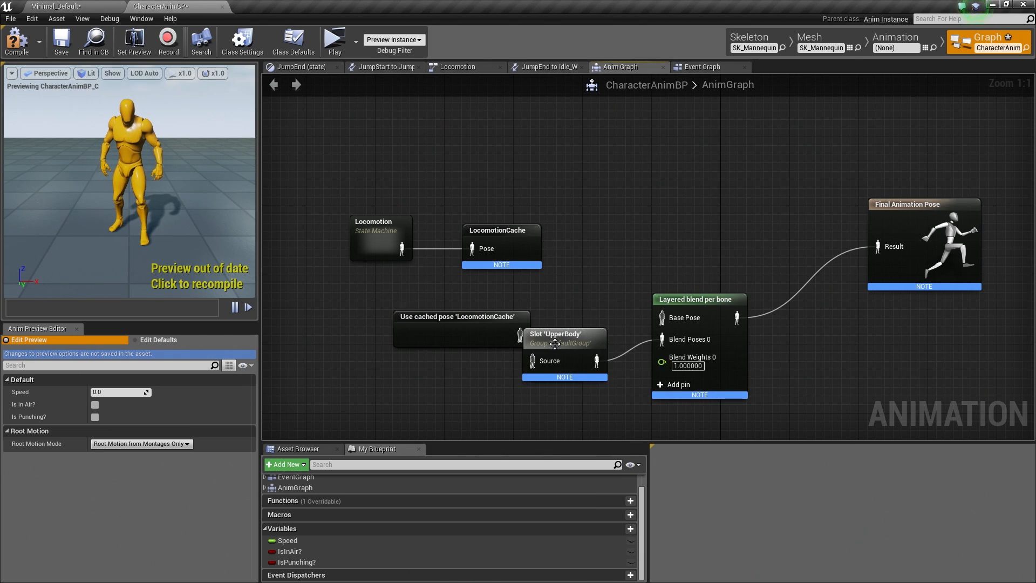
{"action": "left_click", "coordinate": [564, 333]}
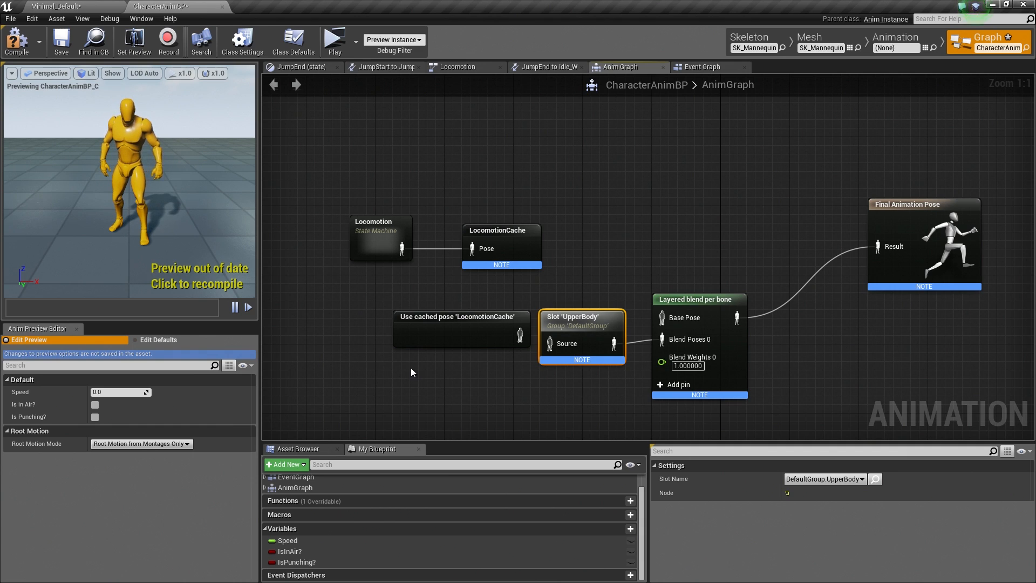
Add a second Use cached pose 'LocomotionCache' node wired into the UpperBody slot's Source.
{"action": "right_click", "coordinate": [413, 372]}
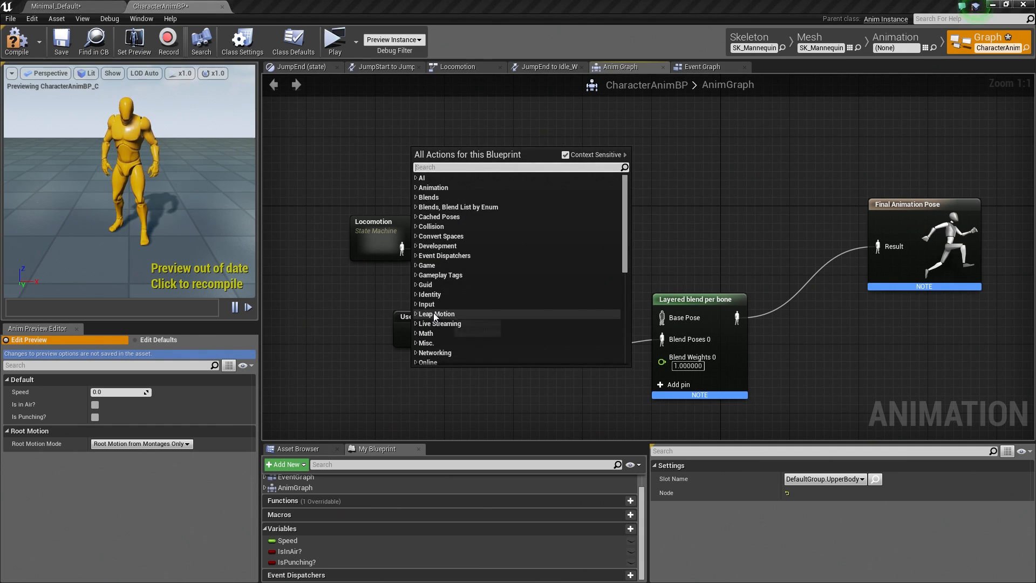
{"action": "type", "text": "use"}
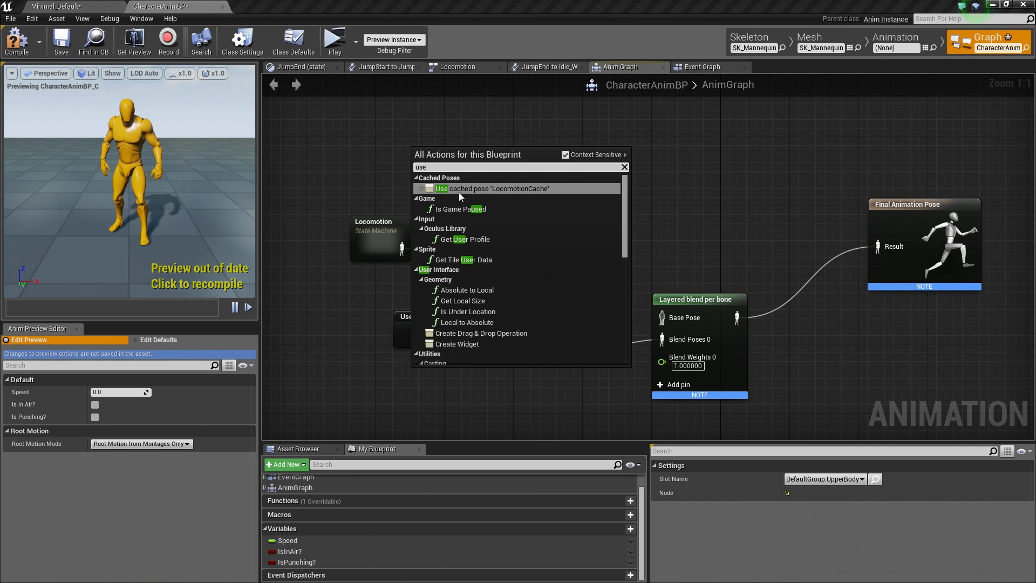
{"action": "left_click", "coordinate": [482, 188]}
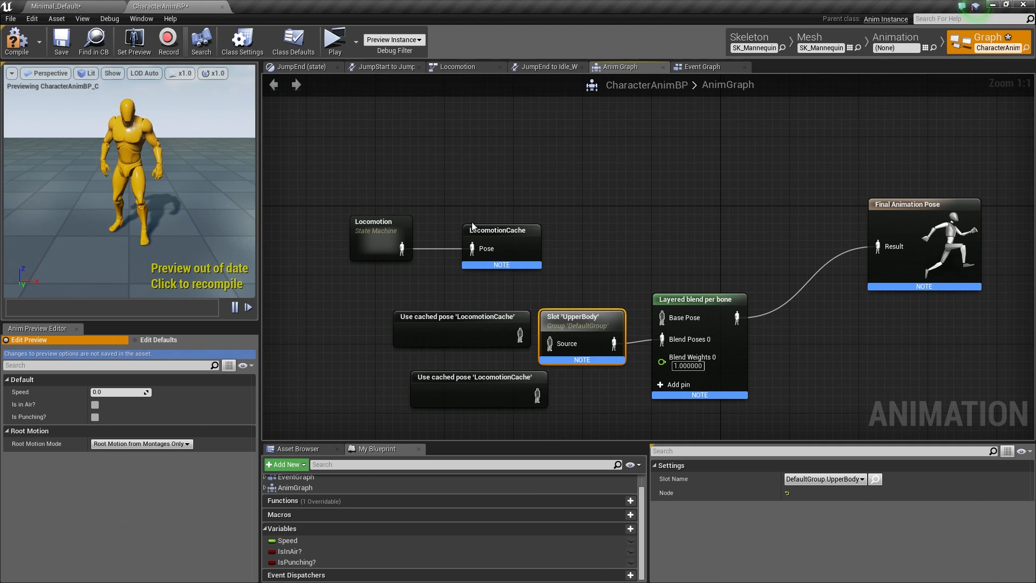
{"action": "left_click", "coordinate": [462, 389]}
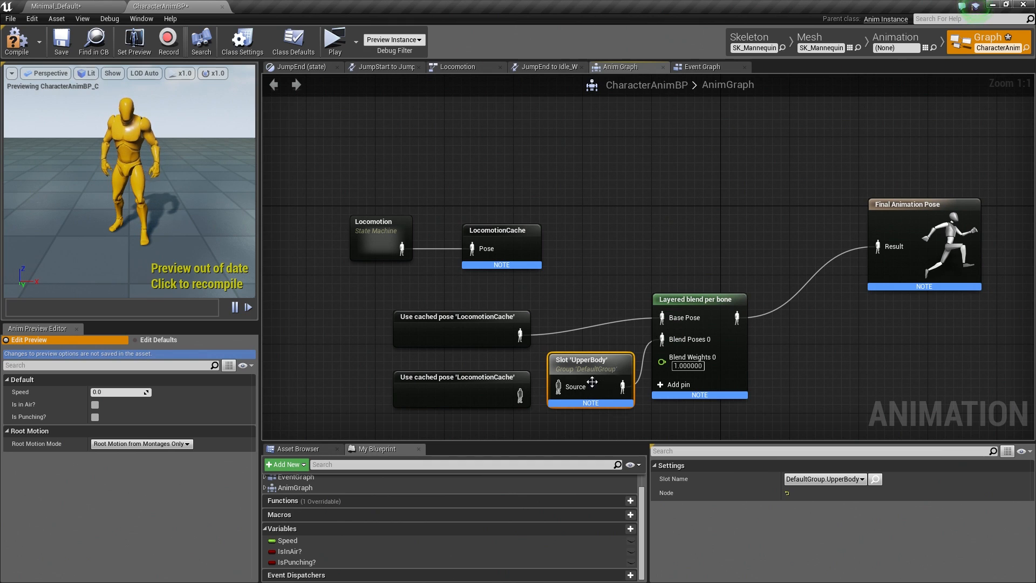
{"action": "left_click_drag", "start_coordinate": [527, 386], "coordinate": [557, 386]}
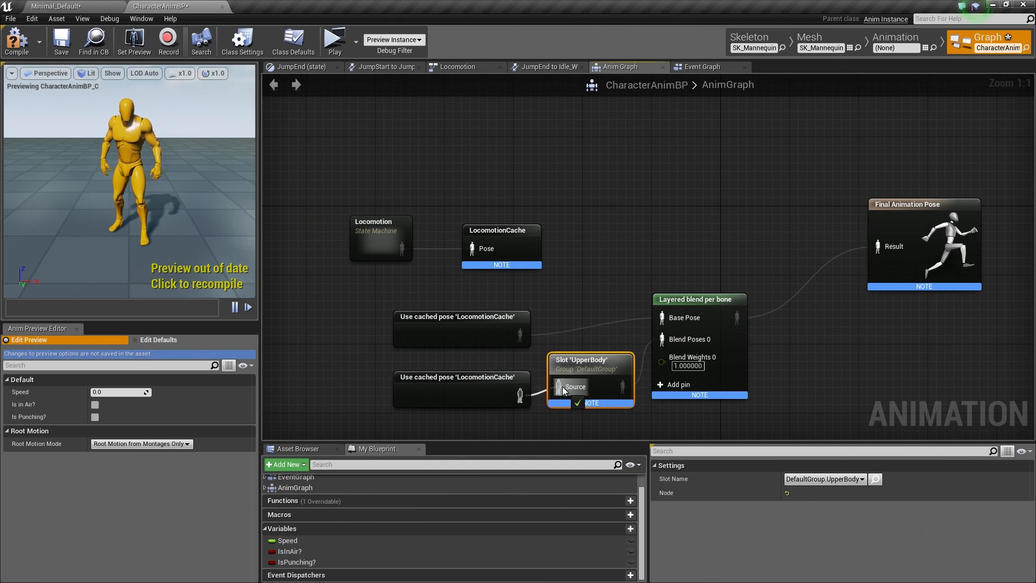
{"action": "mouse_move", "coordinate": [473, 310]}
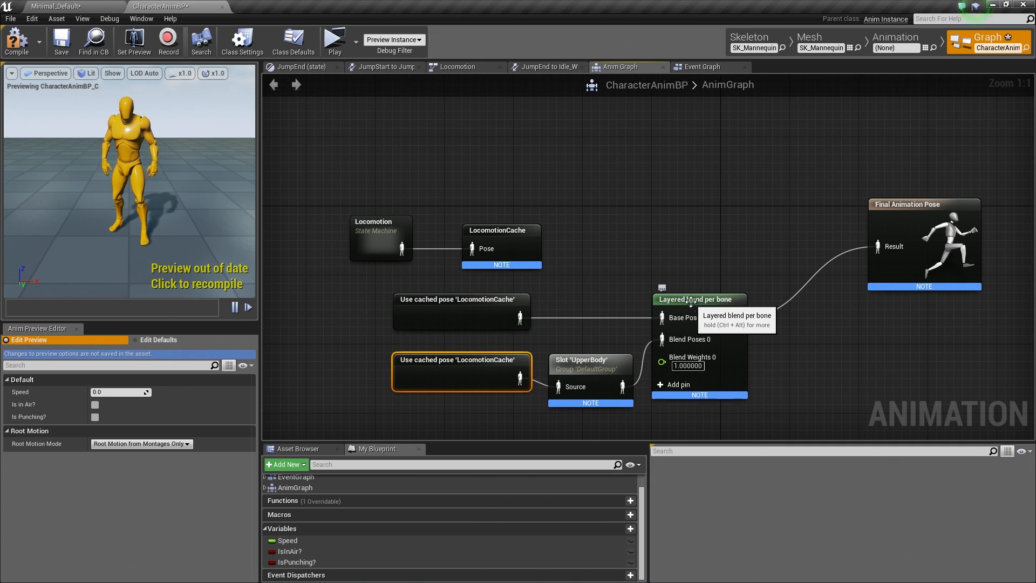
In the blend node's Details, expand Layer Setup 0 and add a Branch Filters entry.
{"action": "left_click", "coordinate": [700, 299]}
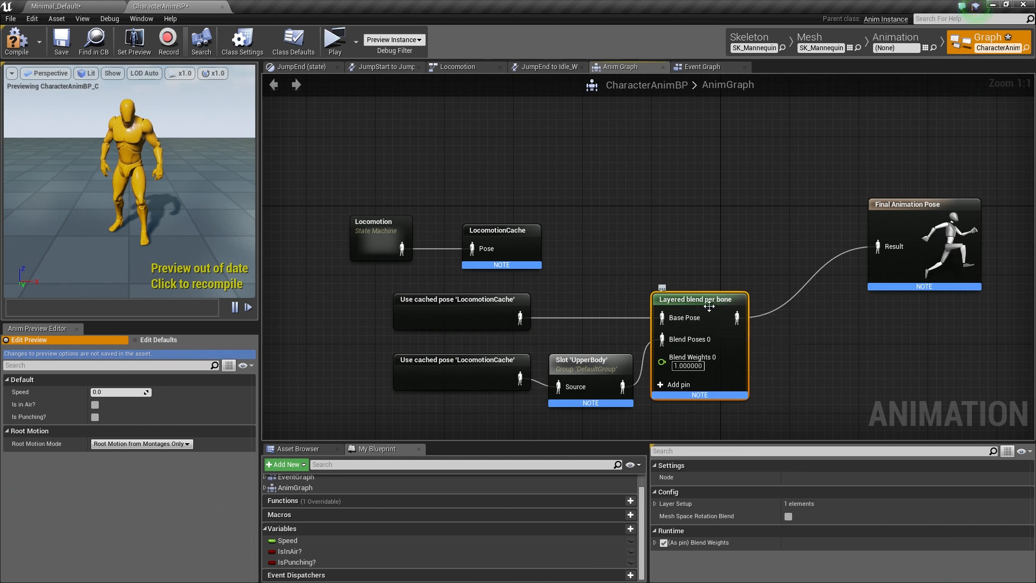
{"action": "mouse_move", "coordinate": [709, 305]}
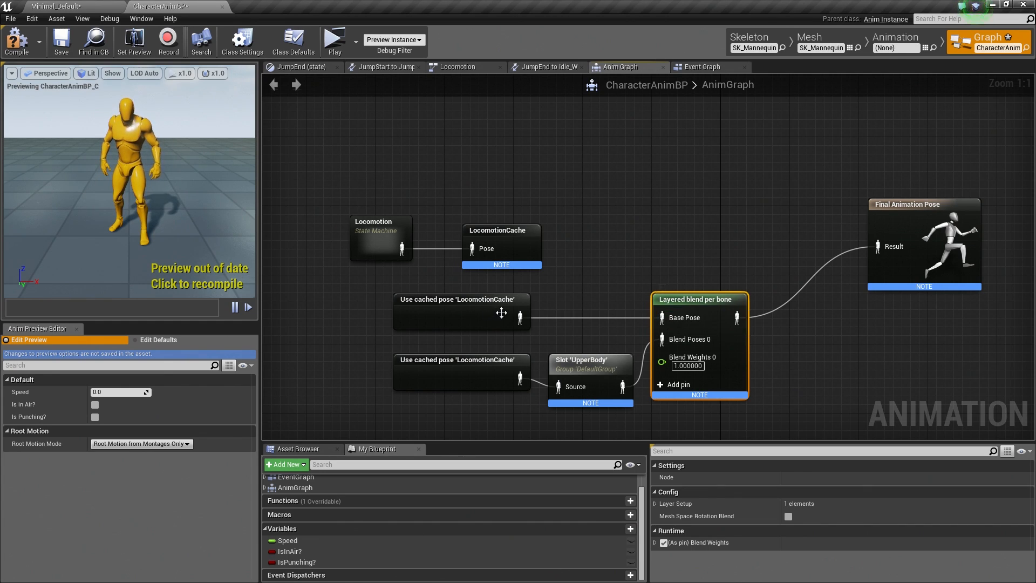
{"action": "mouse_move", "coordinate": [687, 320]}
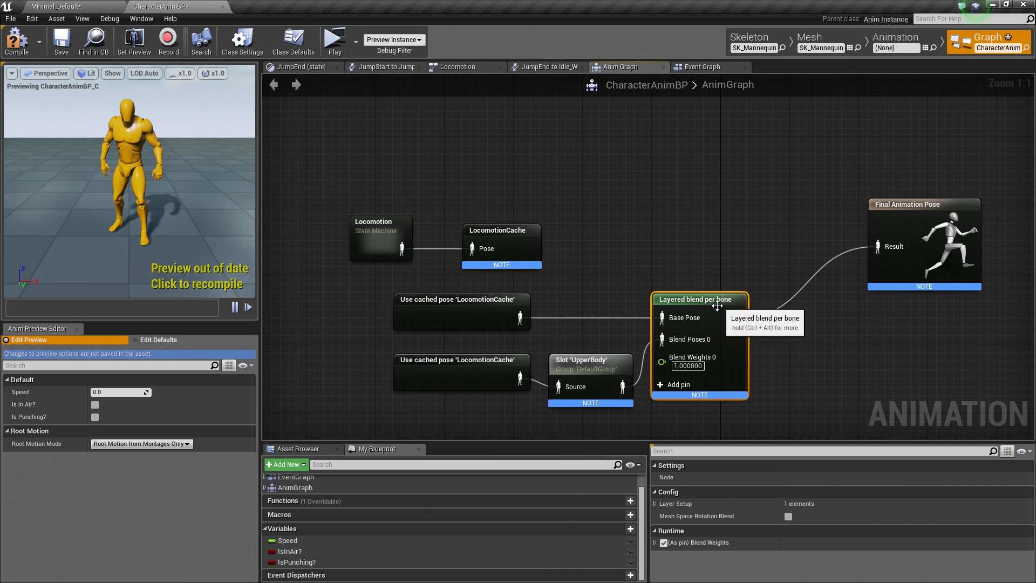
{"action": "mouse_move", "coordinate": [693, 350]}
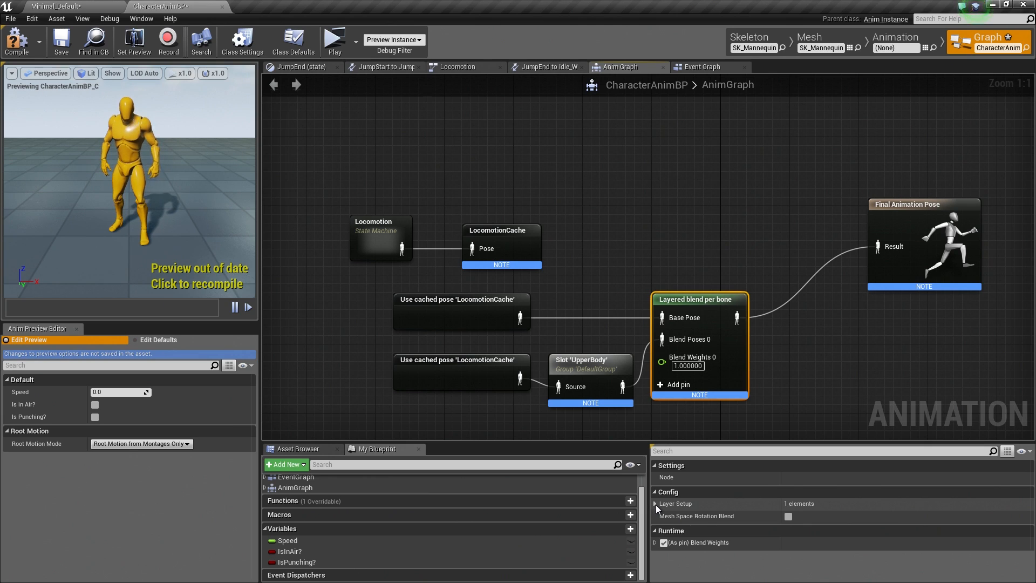
{"action": "left_click", "coordinate": [655, 503]}
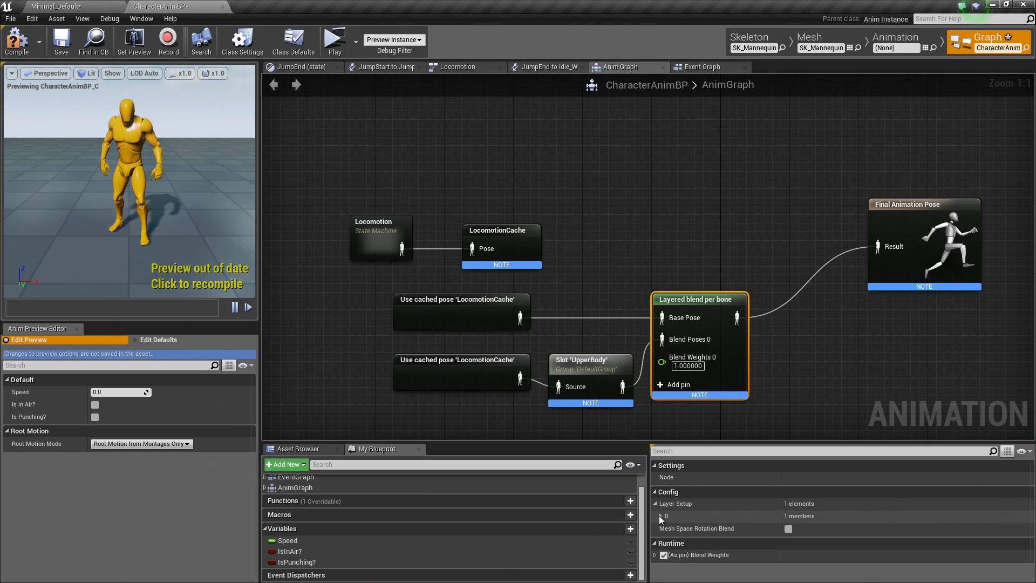
{"action": "left_click", "coordinate": [658, 516]}
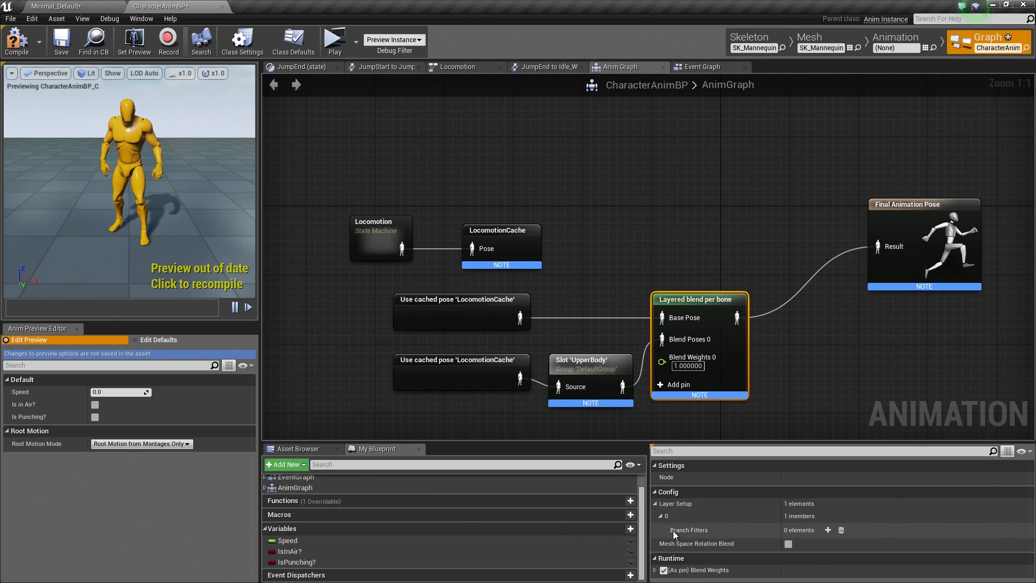
{"action": "mouse_move", "coordinate": [829, 530]}
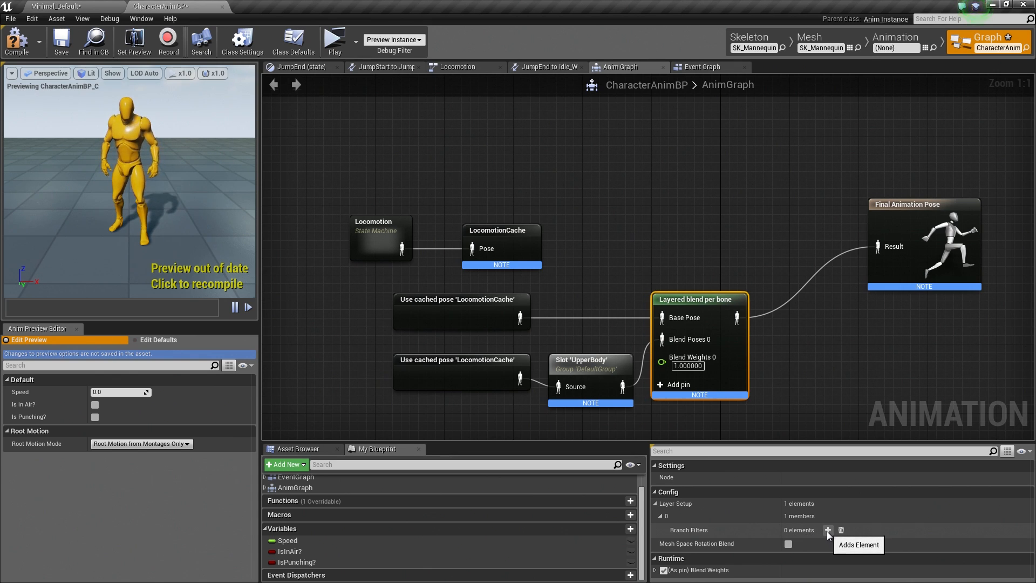
{"action": "left_click", "coordinate": [827, 530]}
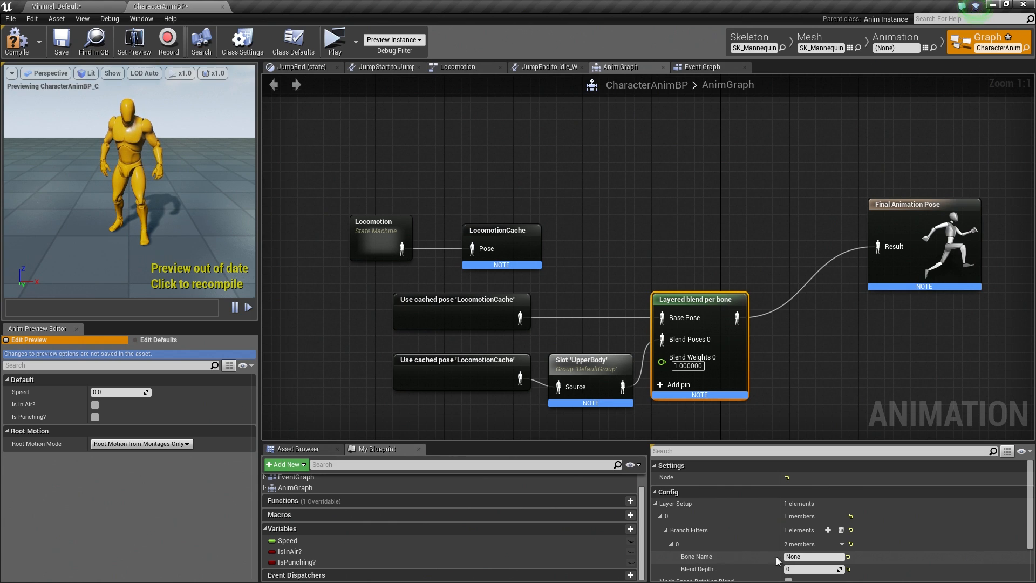
{"action": "left_click", "coordinate": [814, 556]}
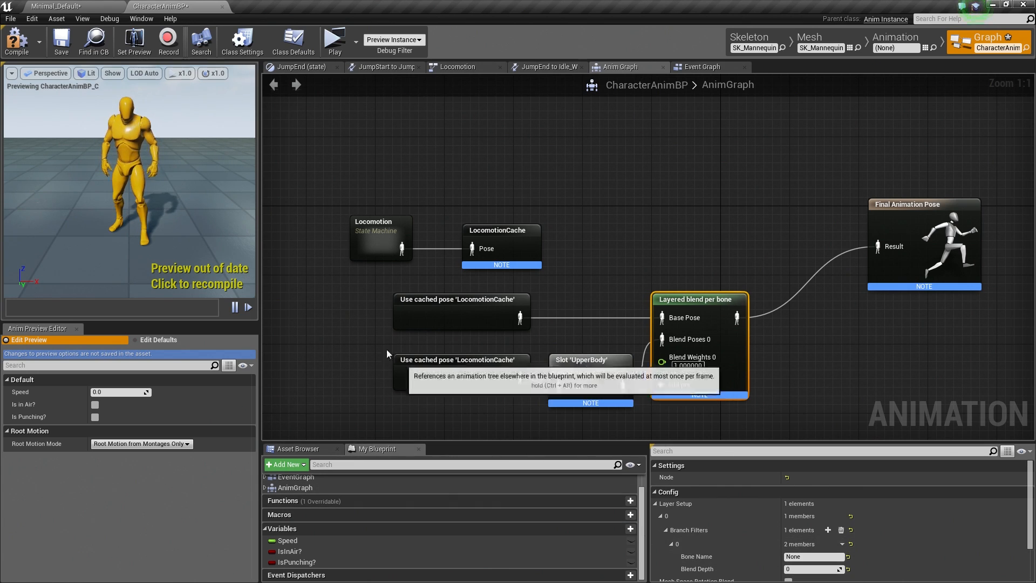
{"action": "mouse_move", "coordinate": [117, 87]}
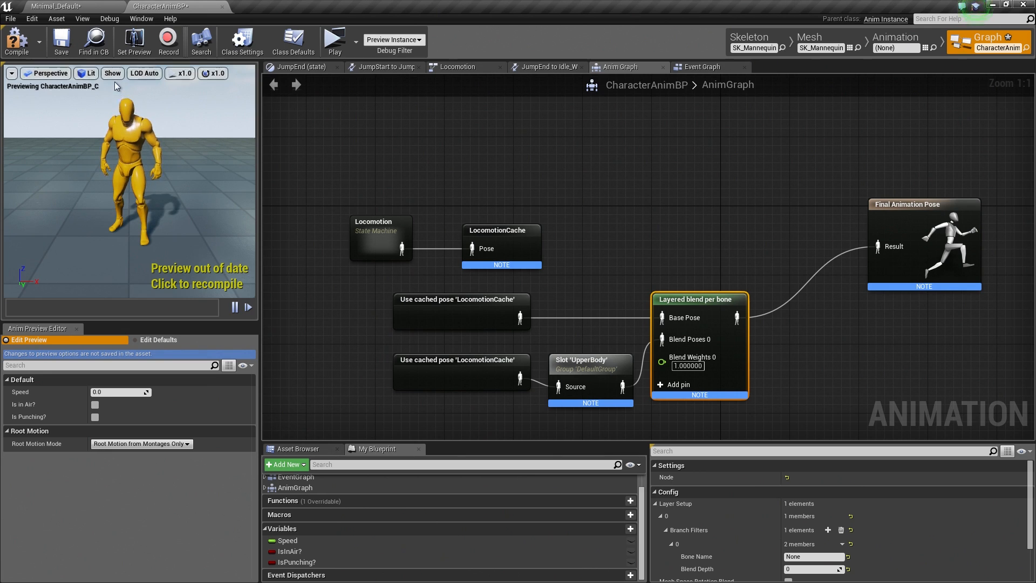
Enable Bone Names in the preview viewport's Show menu and reselect the blend node.
{"action": "left_click", "coordinate": [112, 73]}
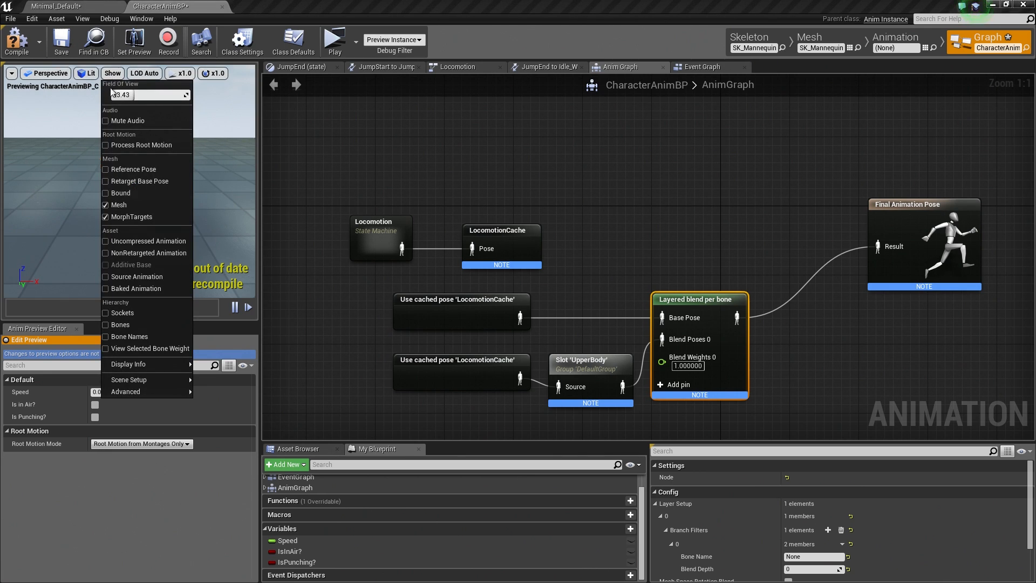
{"action": "mouse_move", "coordinate": [129, 337]}
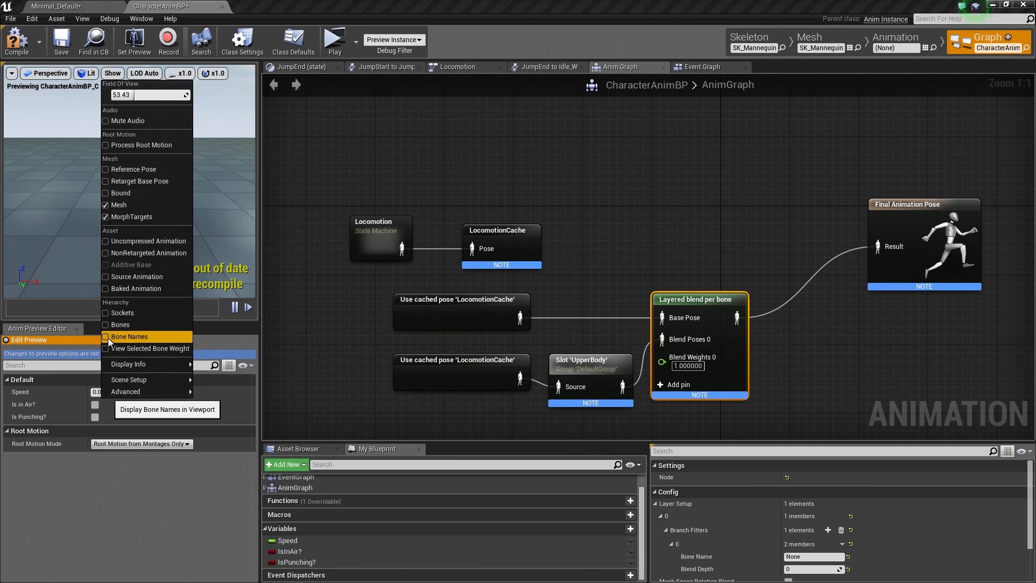
{"action": "left_click", "coordinate": [106, 337]}
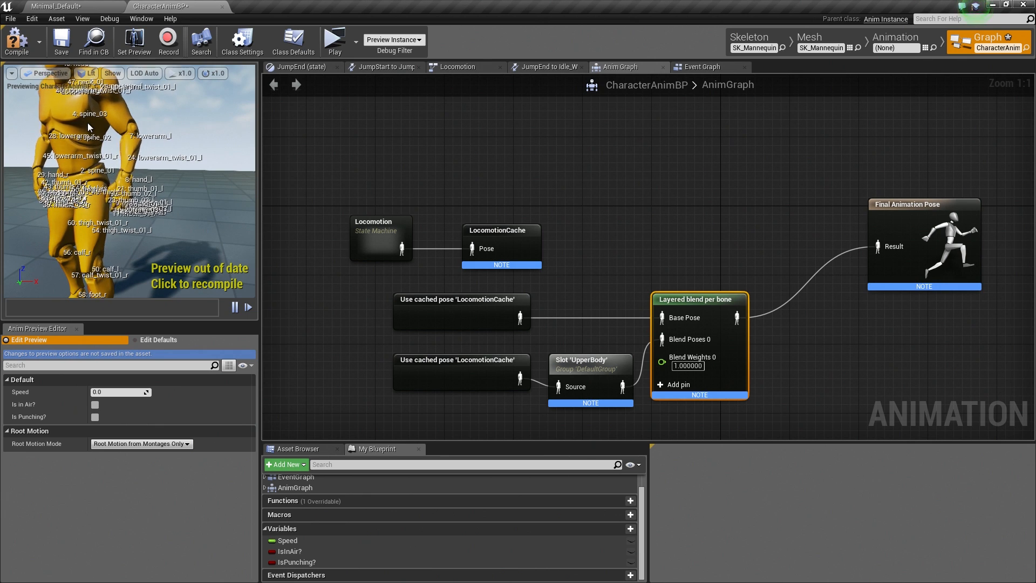
{"action": "mouse_move", "coordinate": [703, 307]}
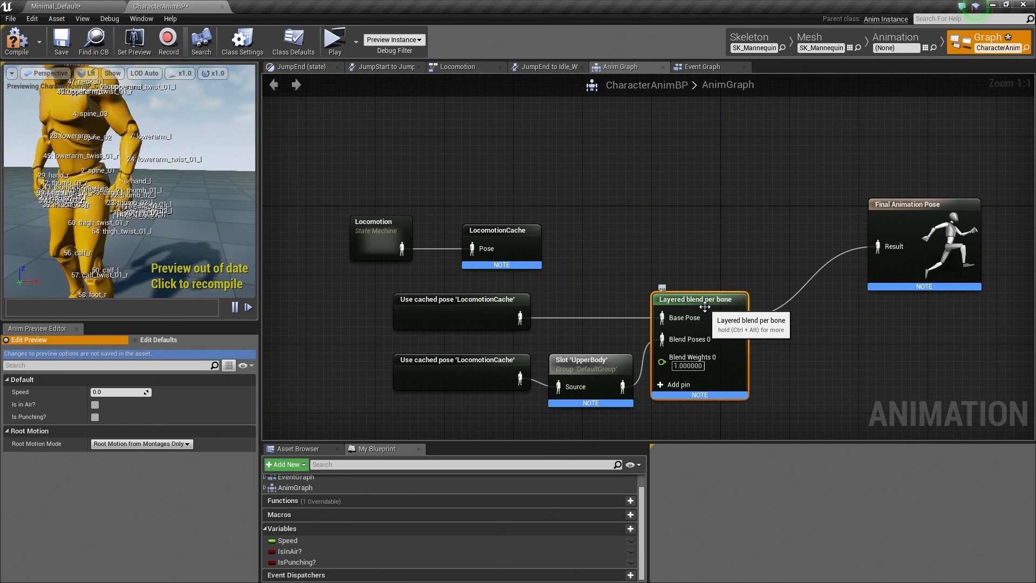
{"action": "left_click", "coordinate": [699, 300]}
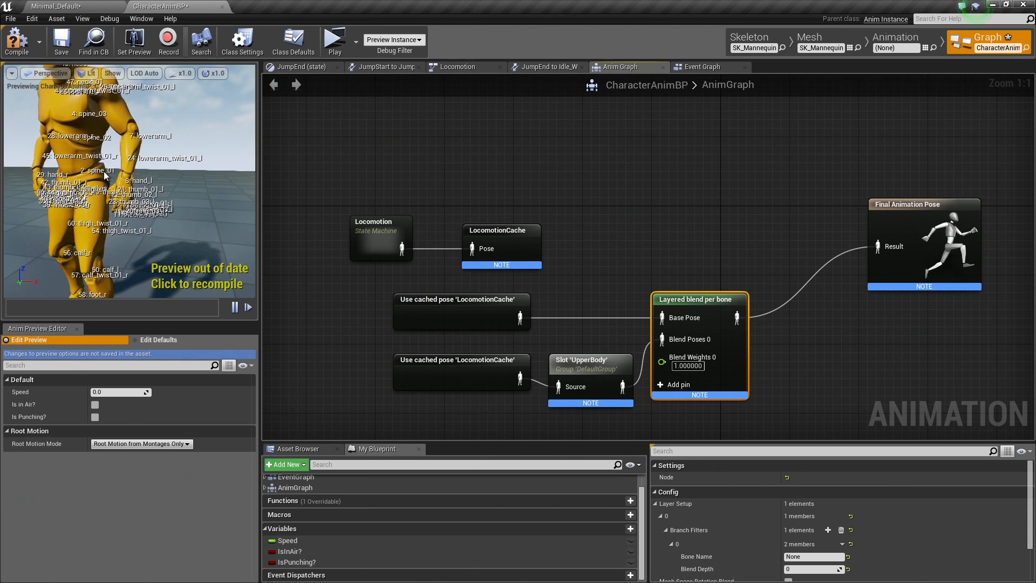
Enter spine_01 as the Branch Filters 0 bone name.
{"action": "left_click", "coordinate": [814, 557]}
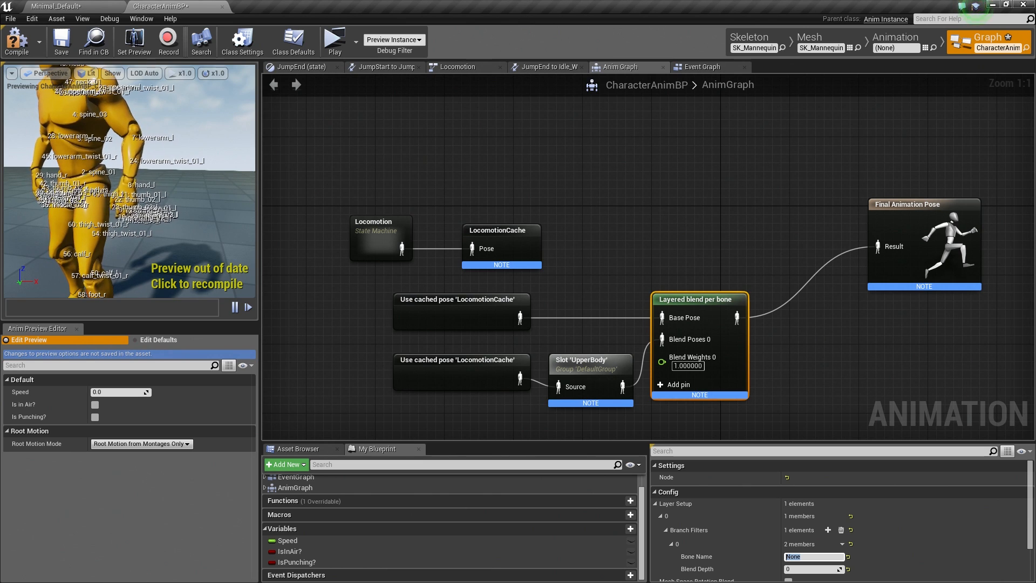
{"action": "type", "text": "spine_01"}
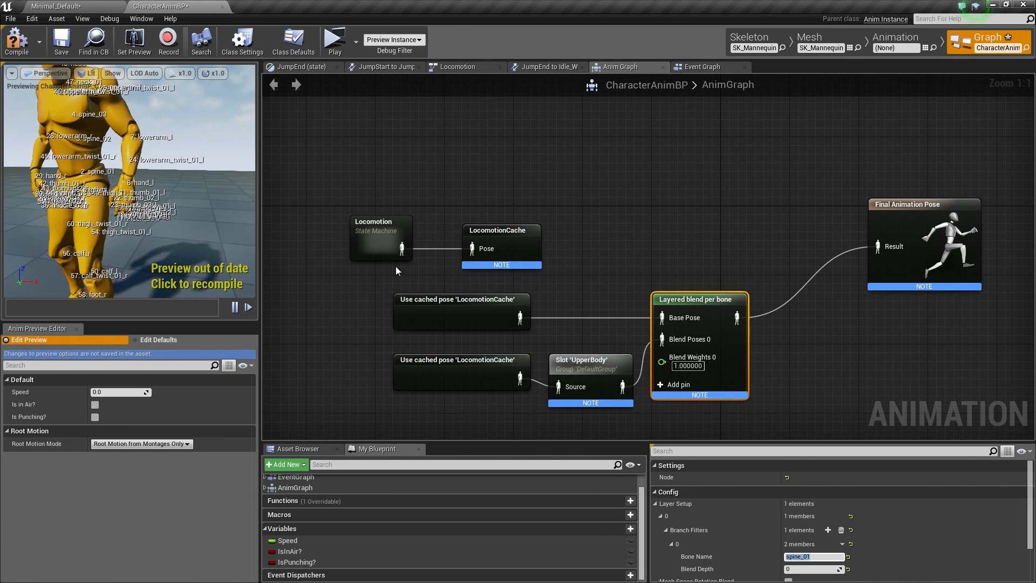
{"action": "mouse_move", "coordinate": [16, 42]}
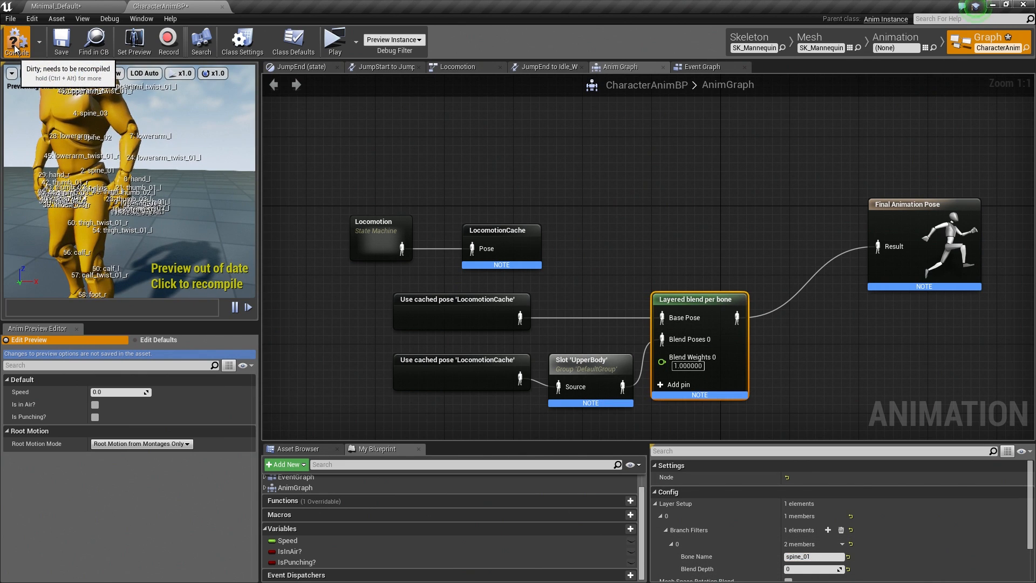
Compile CharacterAnimBP with the spine_01 filter and start a play session to test the blend.
{"action": "left_click", "coordinate": [15, 34]}
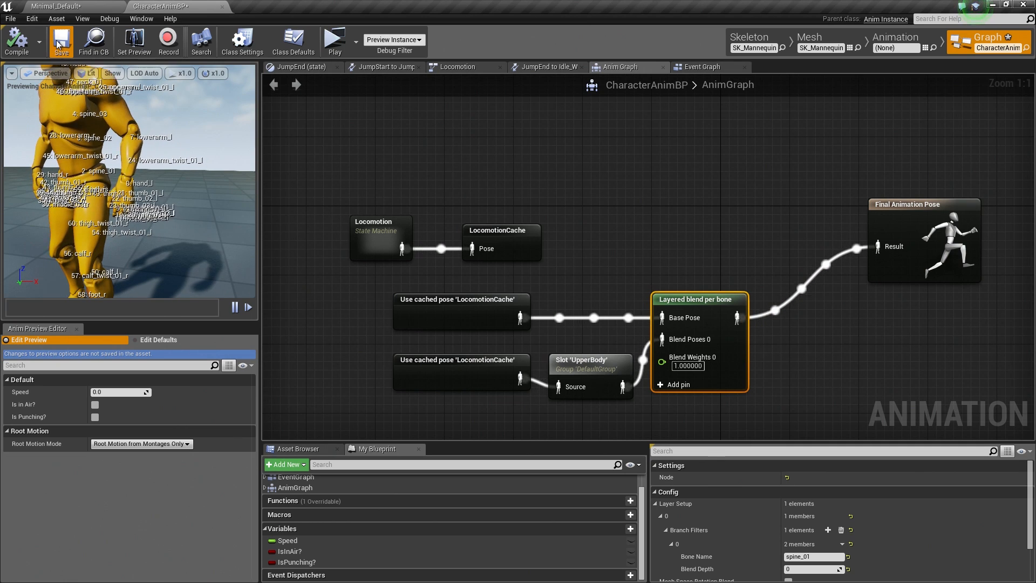
{"action": "mouse_move", "coordinate": [334, 41]}
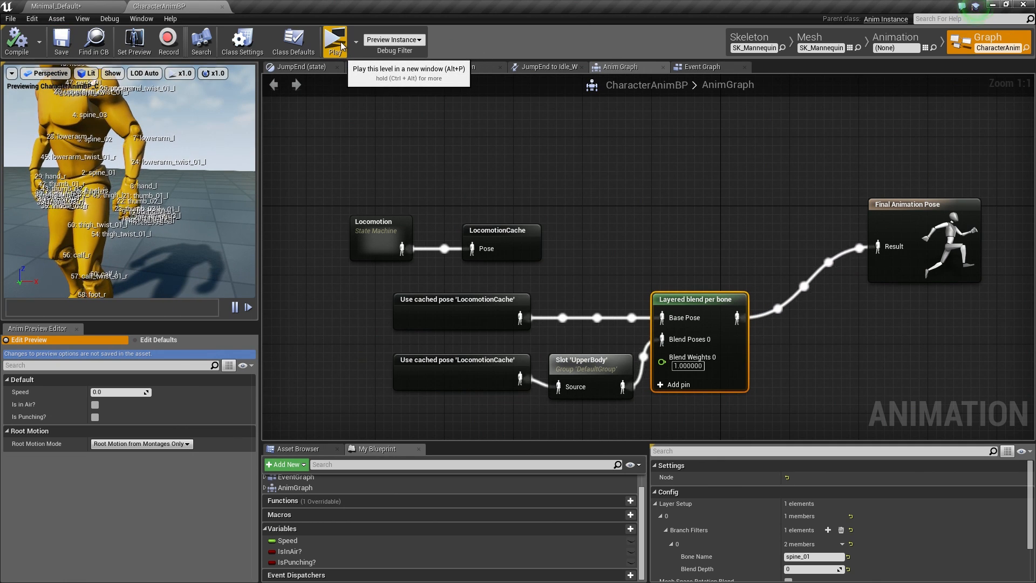
{"action": "left_click", "coordinate": [334, 41]}
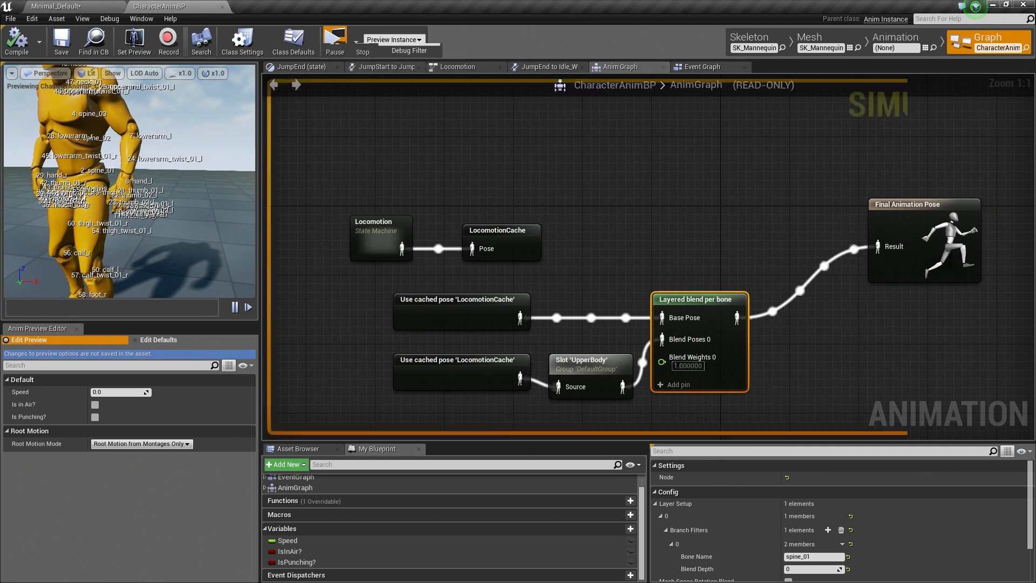